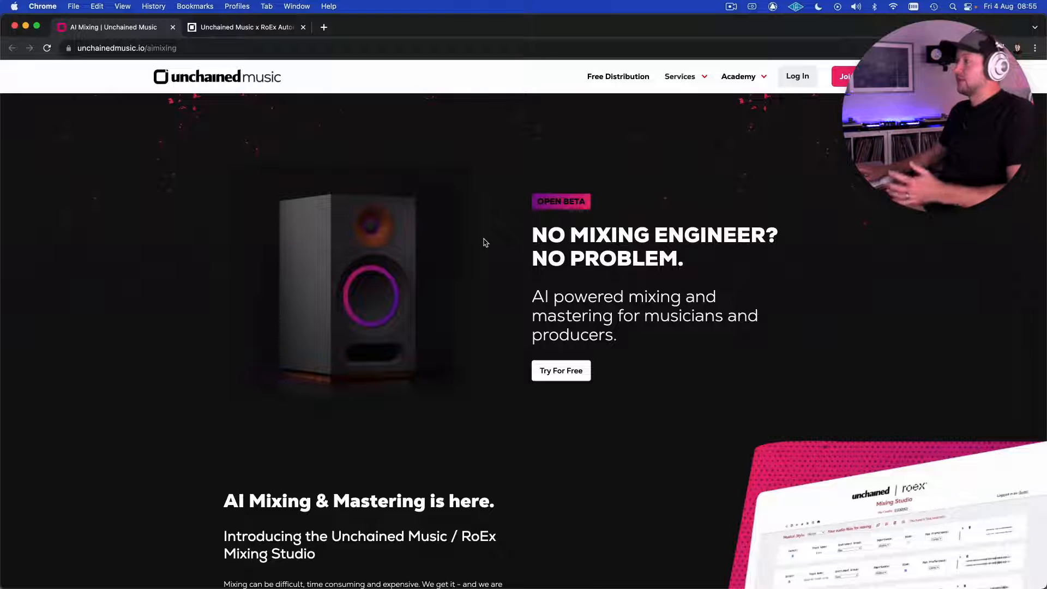
{"action": "mouse_move", "coordinate": [508, 239]}
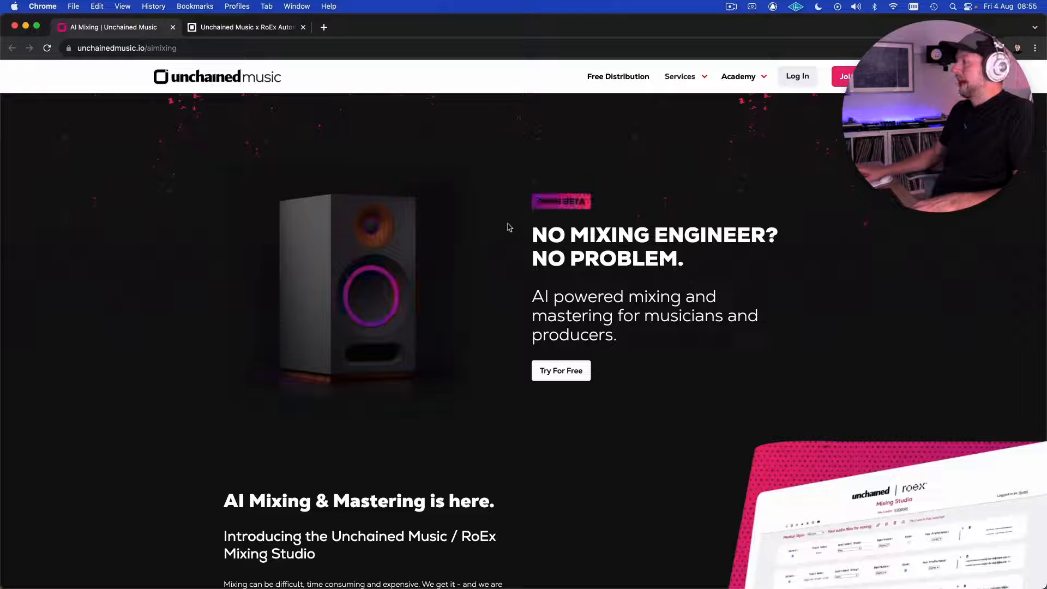
Scroll the AI mixing landing page and highlight the claim about mixing in minutes.
{"action": "scroll", "scroll_direction": "down", "scroll_amount": 3}
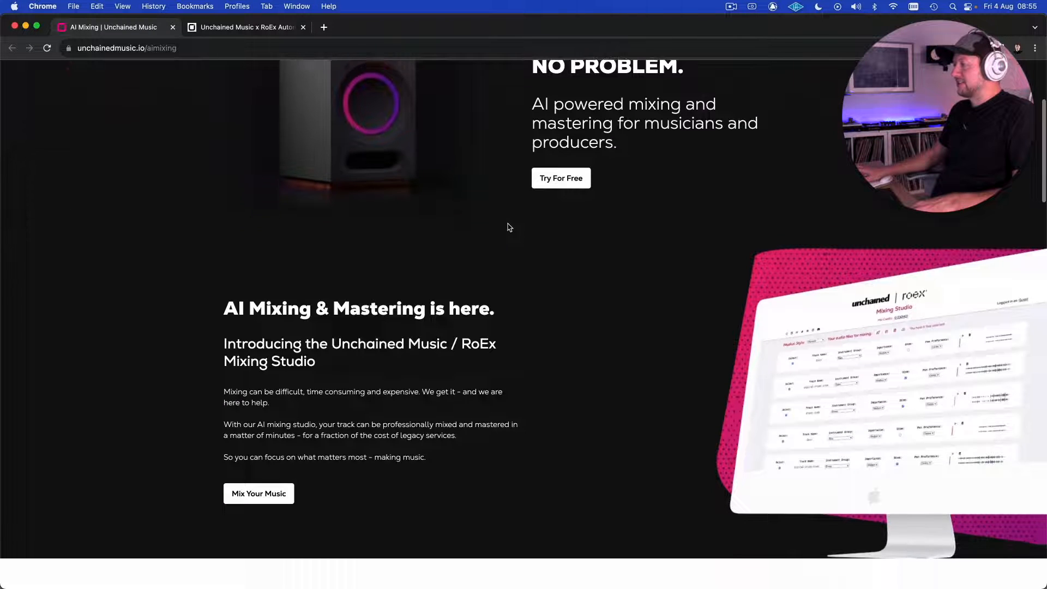
{"action": "scroll", "scroll_direction": "down", "scroll_amount": 3}
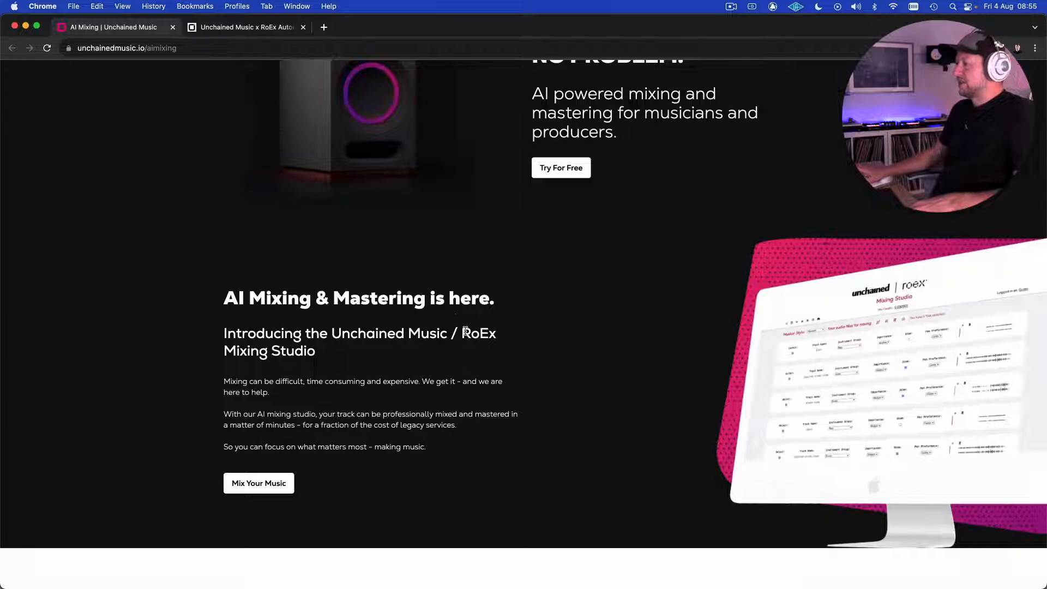
{"action": "mouse_move", "coordinate": [596, 294]}
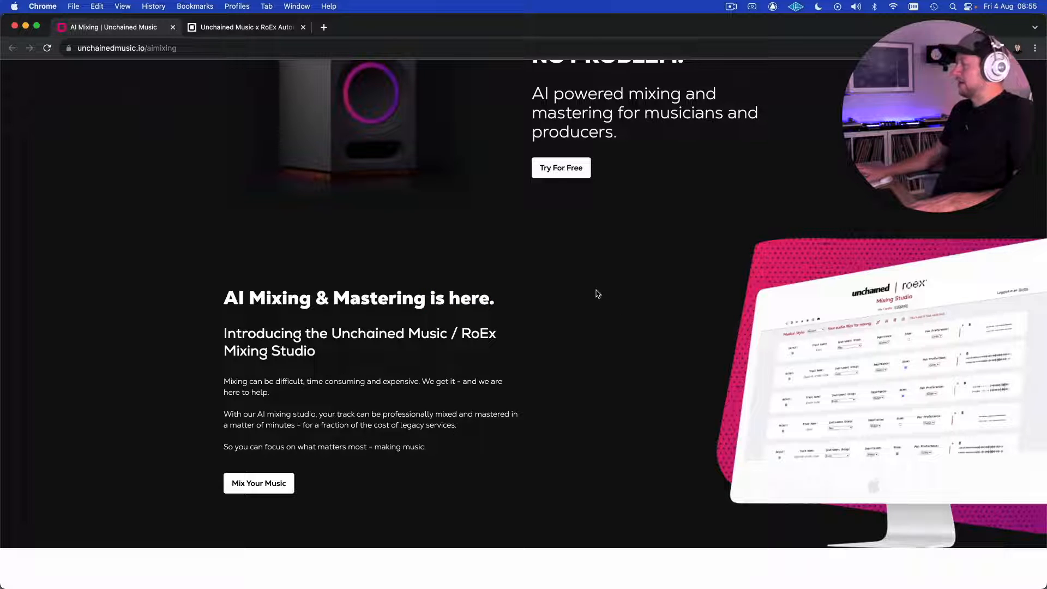
{"action": "scroll", "scroll_direction": "down", "scroll_amount": 3}
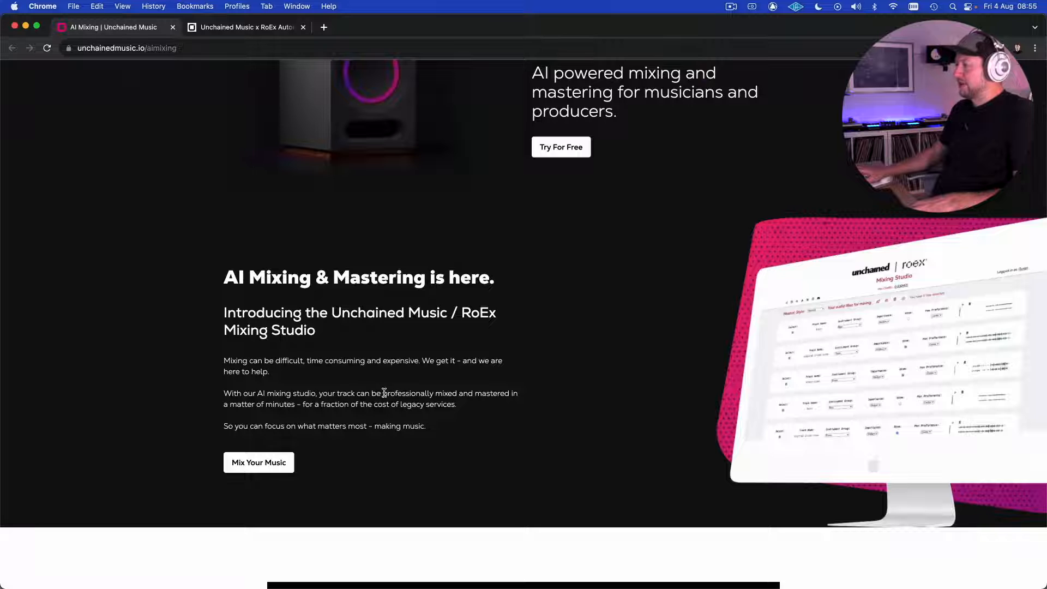
{"action": "left_click_drag", "start_coordinate": [384, 393], "coordinate": [309, 404]}
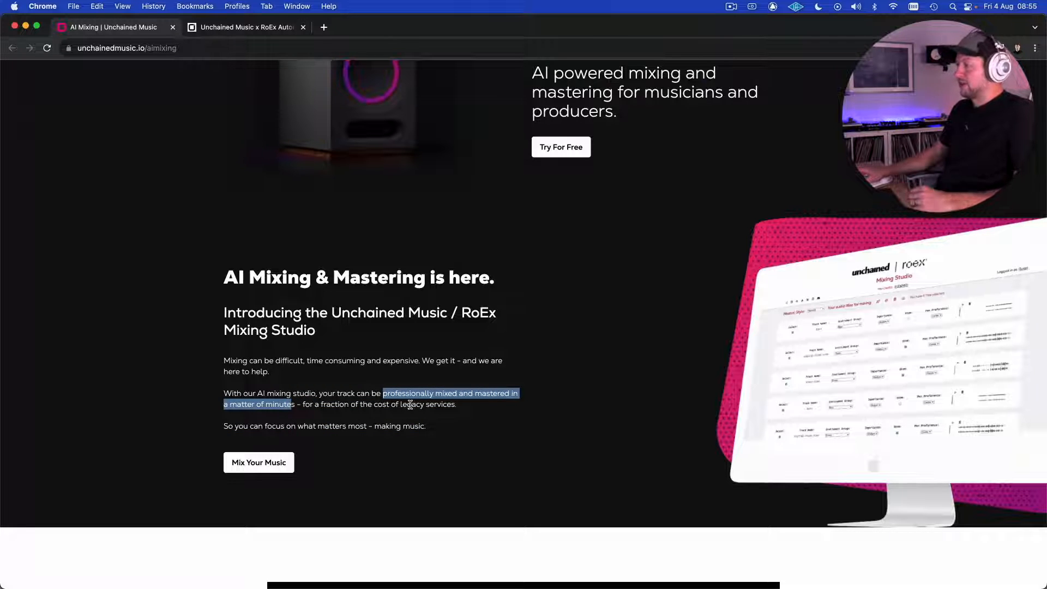
{"action": "left_click", "coordinate": [513, 408]}
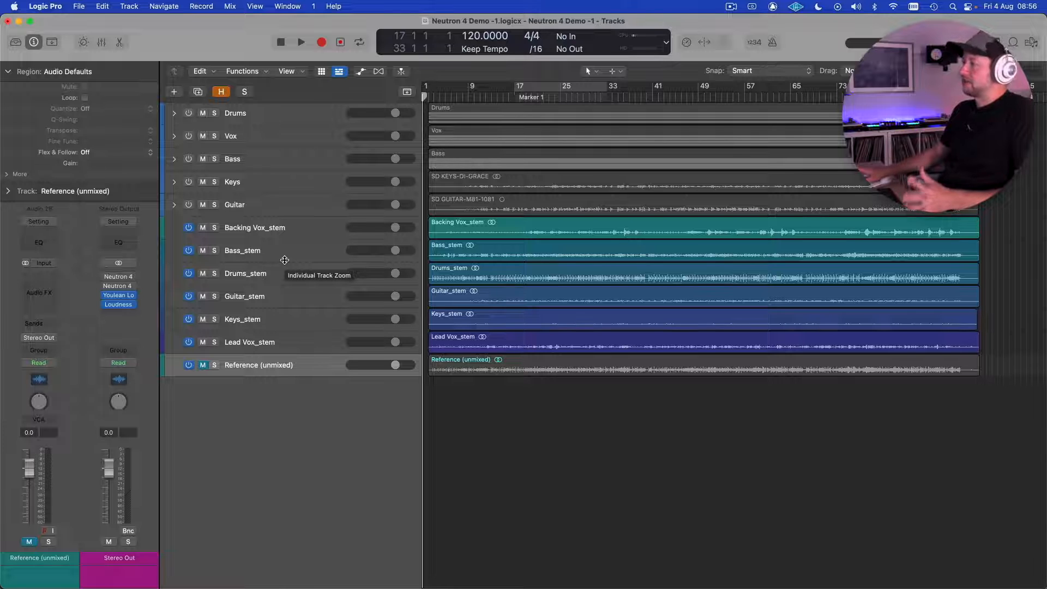
{"action": "mouse_move", "coordinate": [287, 237]}
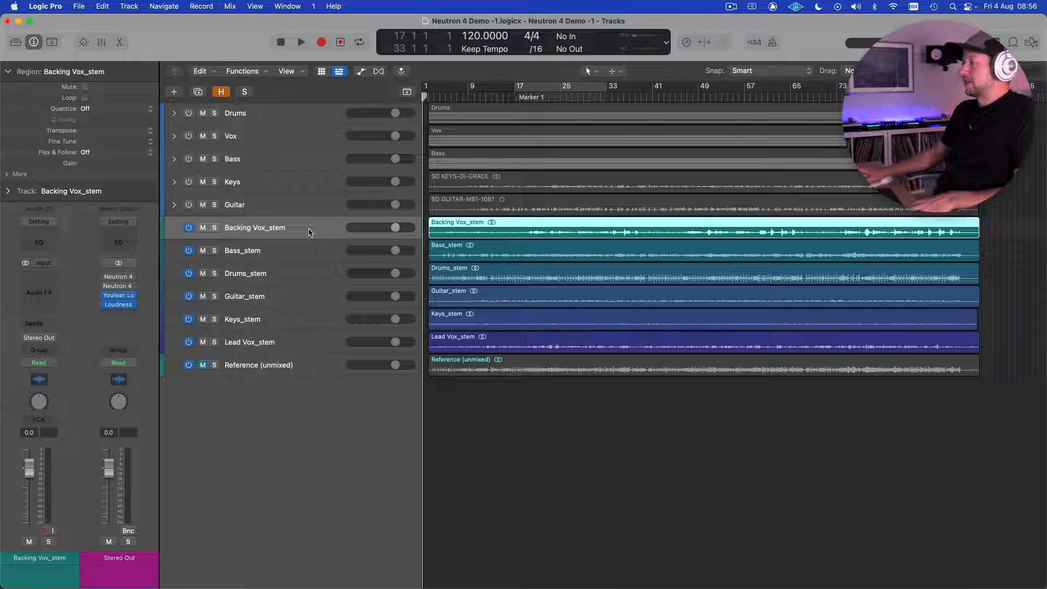
Select the Drums_stem track, then enter the Mixing Studio via Mix Your Music.
{"action": "left_click", "coordinate": [245, 273]}
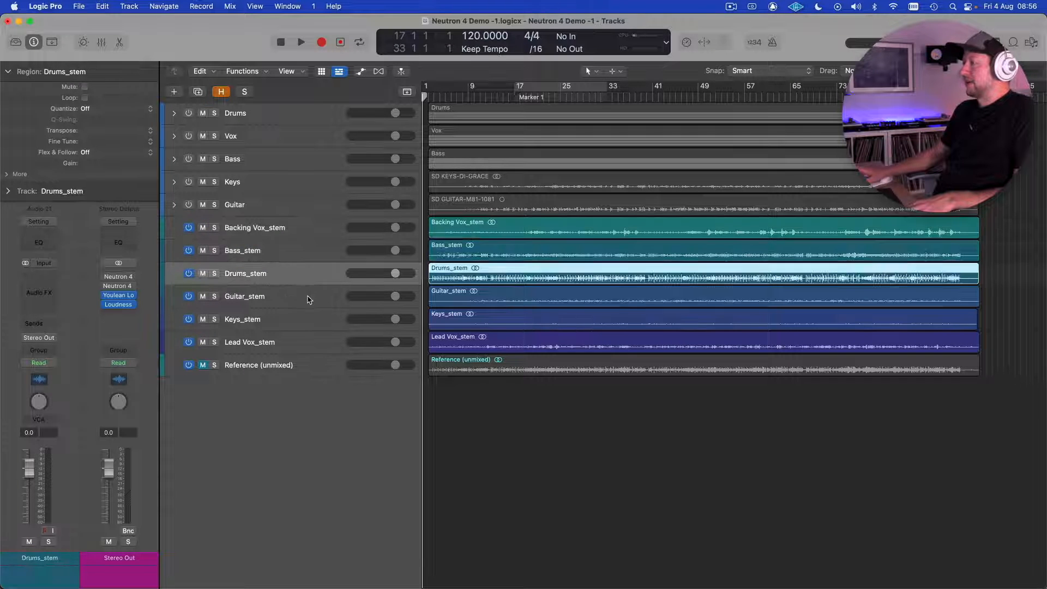
{"action": "mouse_move", "coordinate": [302, 346]}
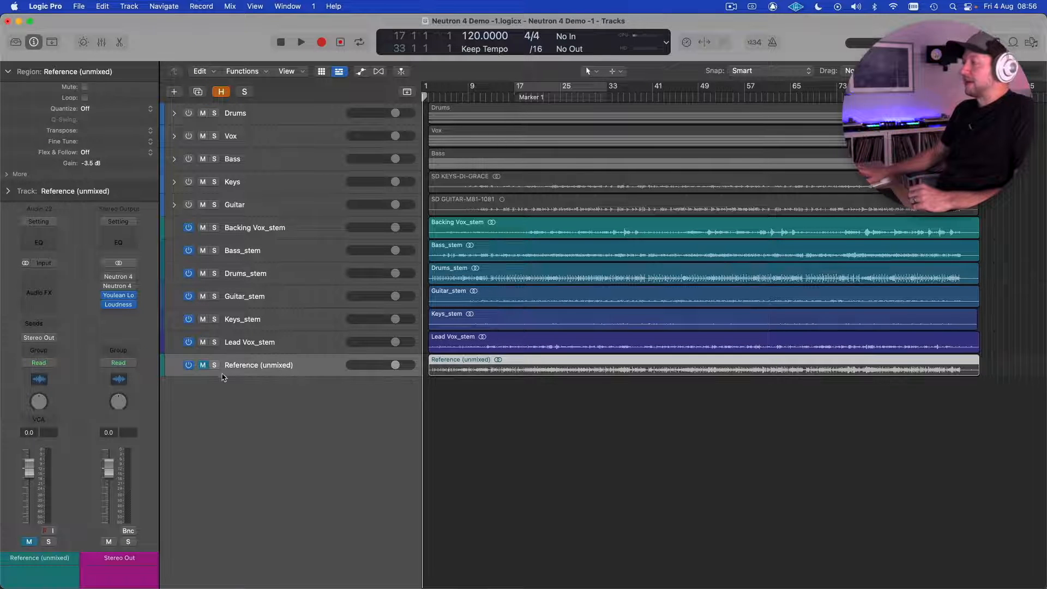
{"action": "mouse_move", "coordinate": [297, 372]}
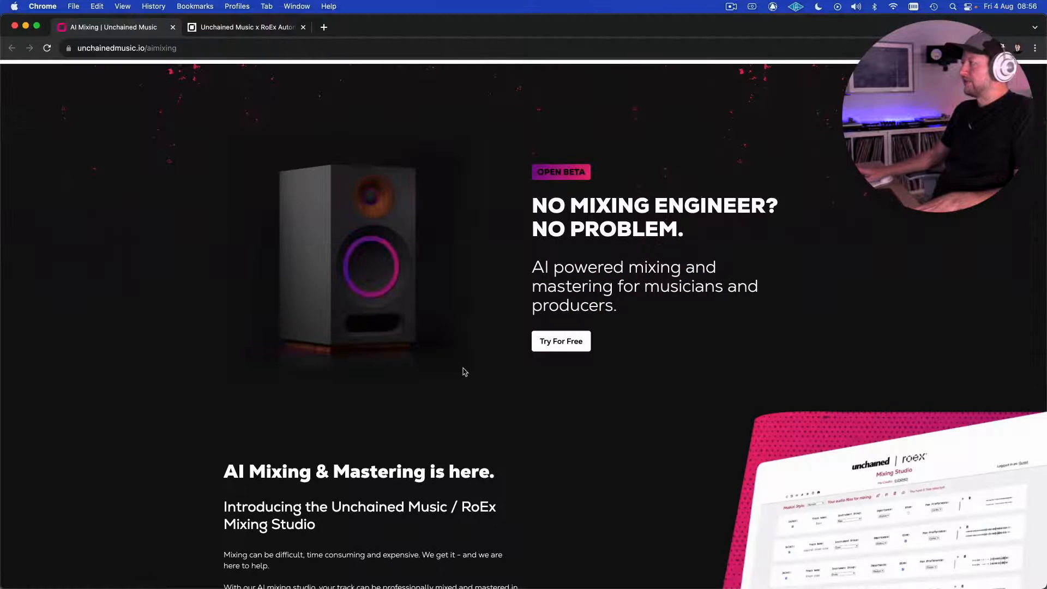
{"action": "scroll", "scroll_direction": "down", "scroll_amount": 3}
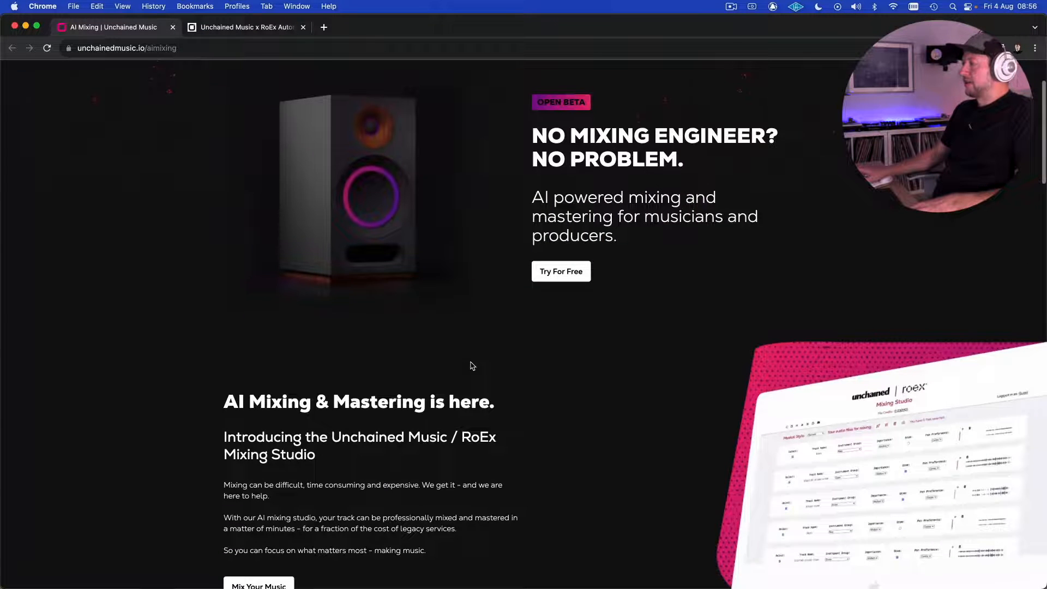
{"action": "scroll", "scroll_direction": "down", "scroll_amount": 3}
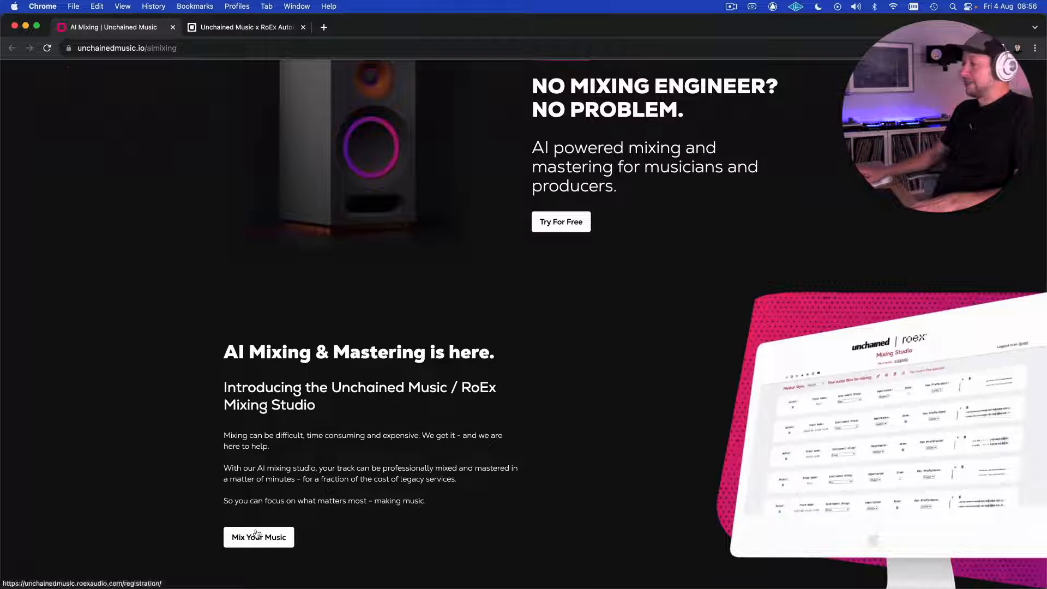
{"action": "left_click", "coordinate": [259, 537]}
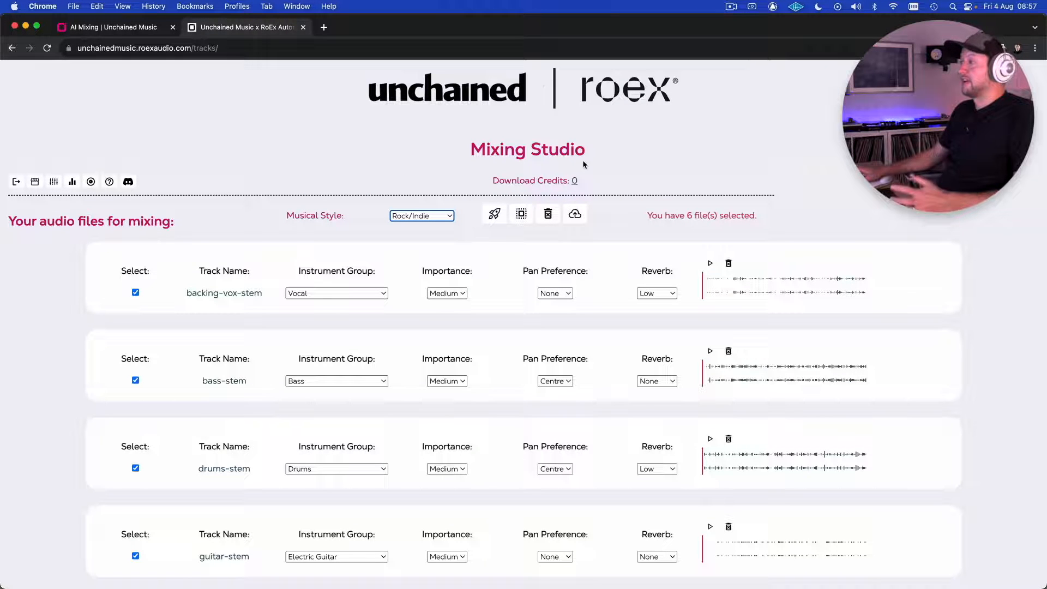
{"action": "mouse_move", "coordinate": [364, 206]}
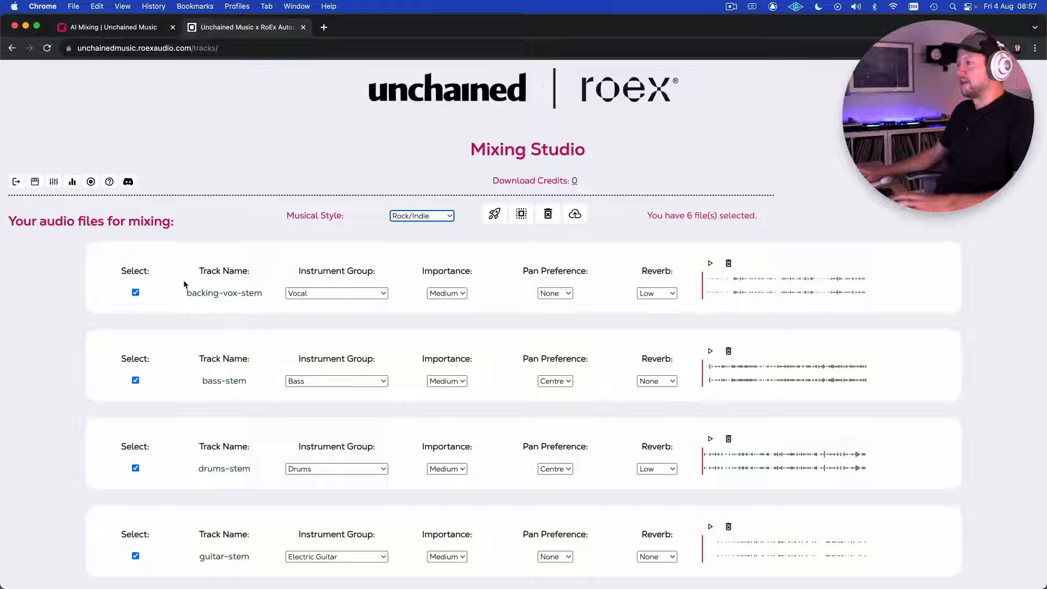
{"action": "mouse_move", "coordinate": [421, 215]}
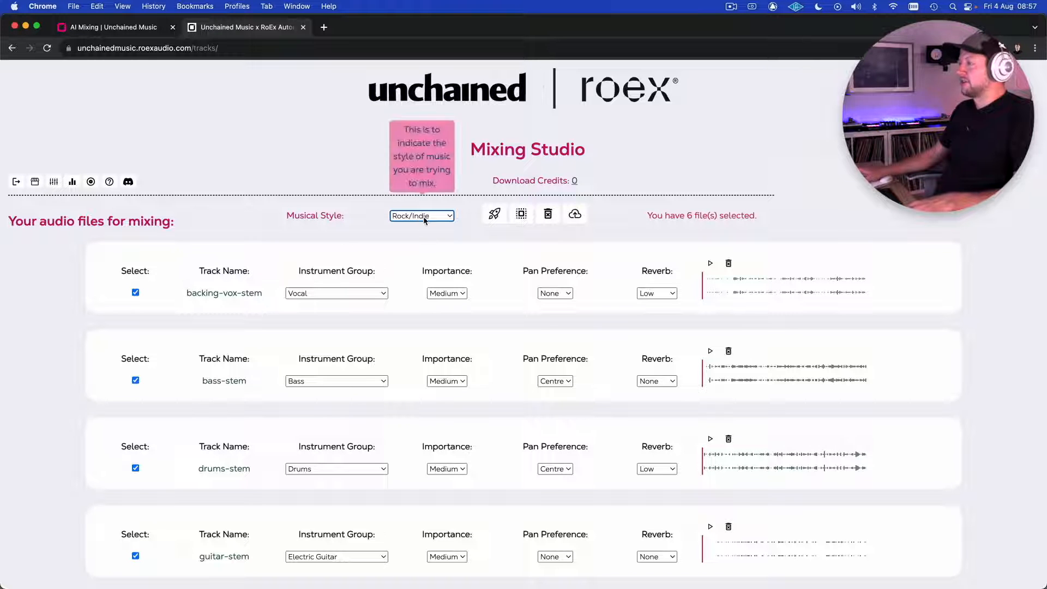
{"action": "left_click", "coordinate": [421, 215]}
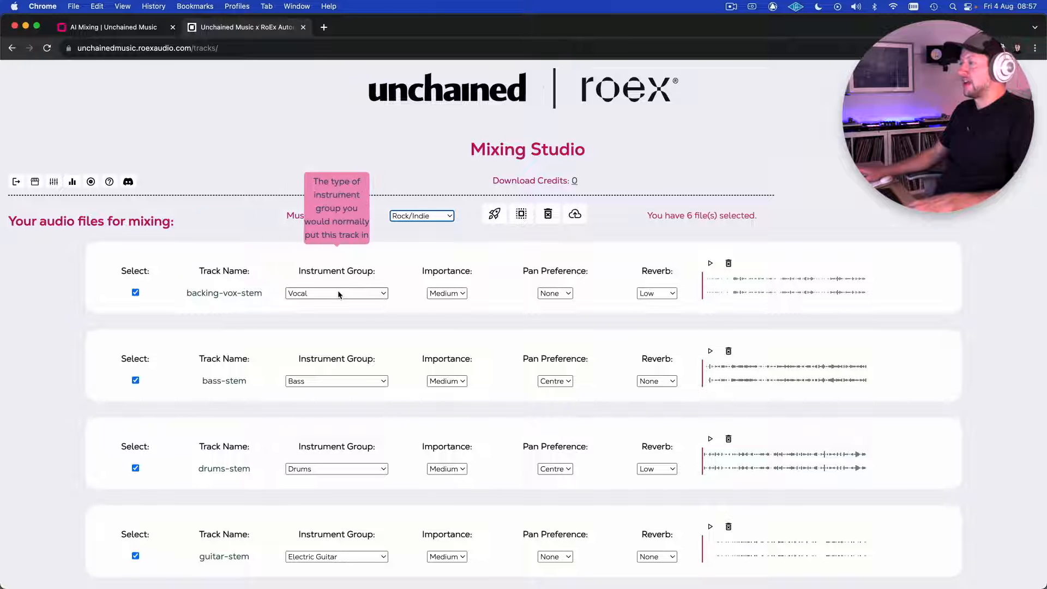
{"action": "left_click", "coordinate": [336, 292]}
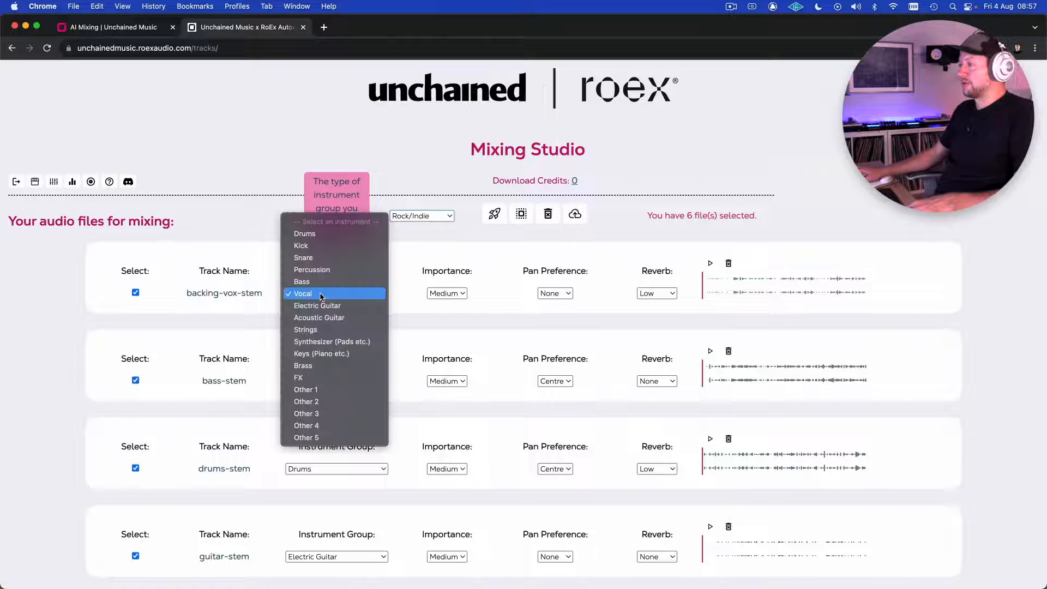
{"action": "left_click", "coordinate": [303, 293]}
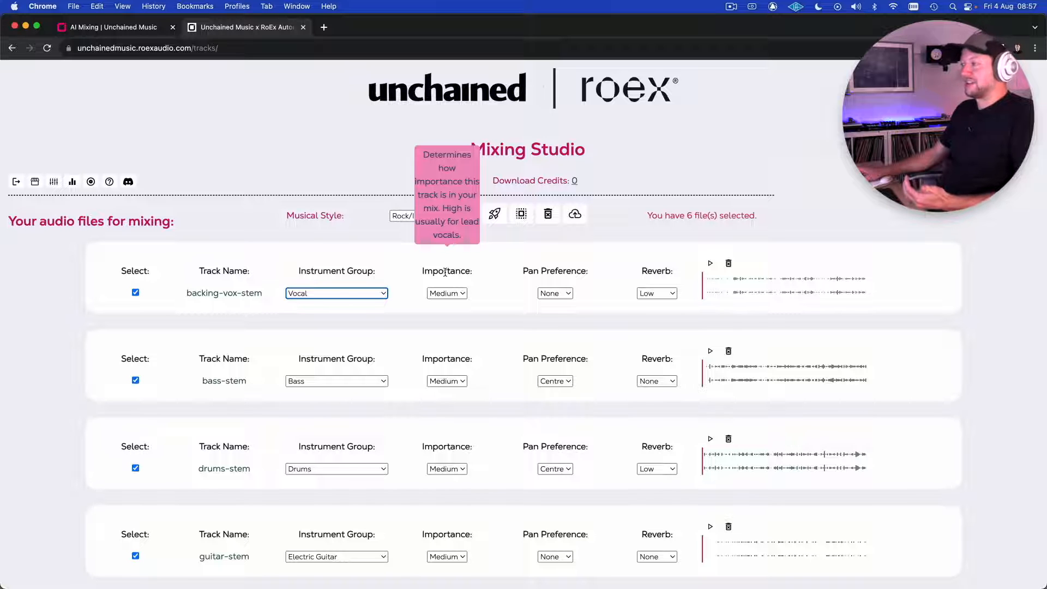
{"action": "mouse_move", "coordinate": [446, 293]}
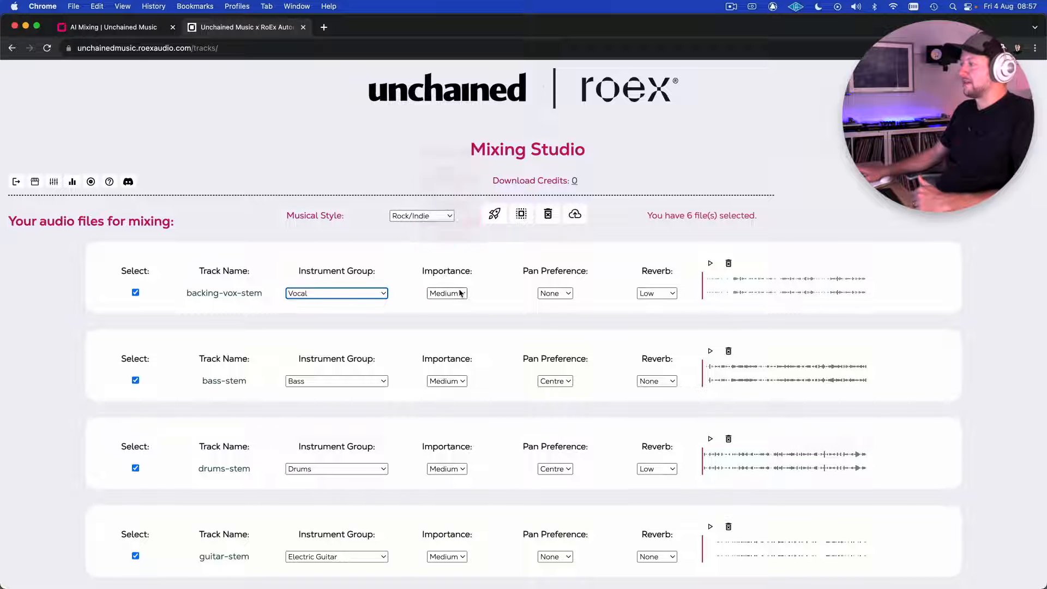
{"action": "left_click", "coordinate": [446, 292]}
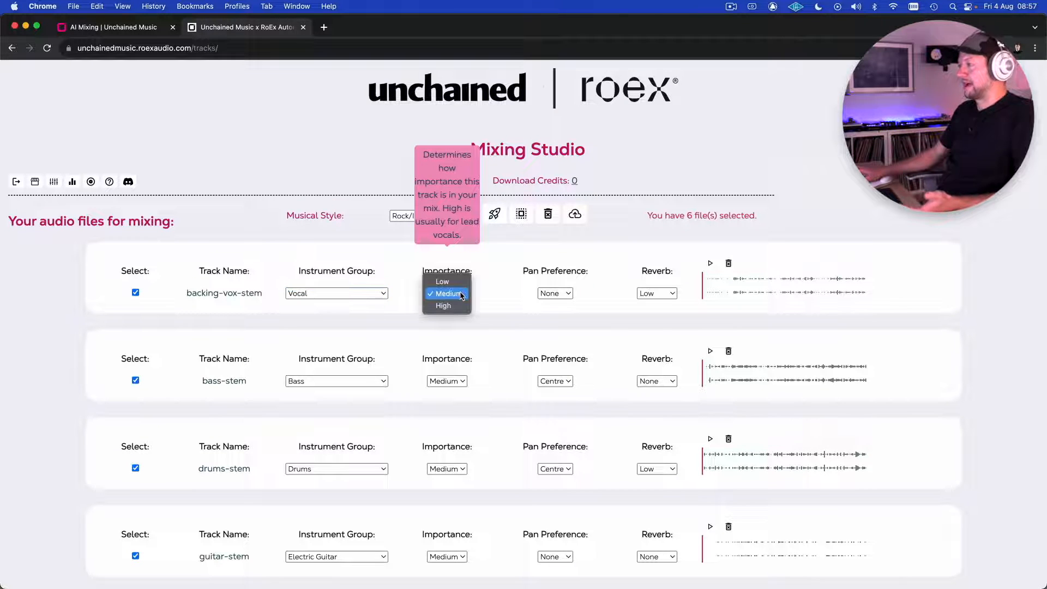
{"action": "left_click", "coordinate": [446, 294]}
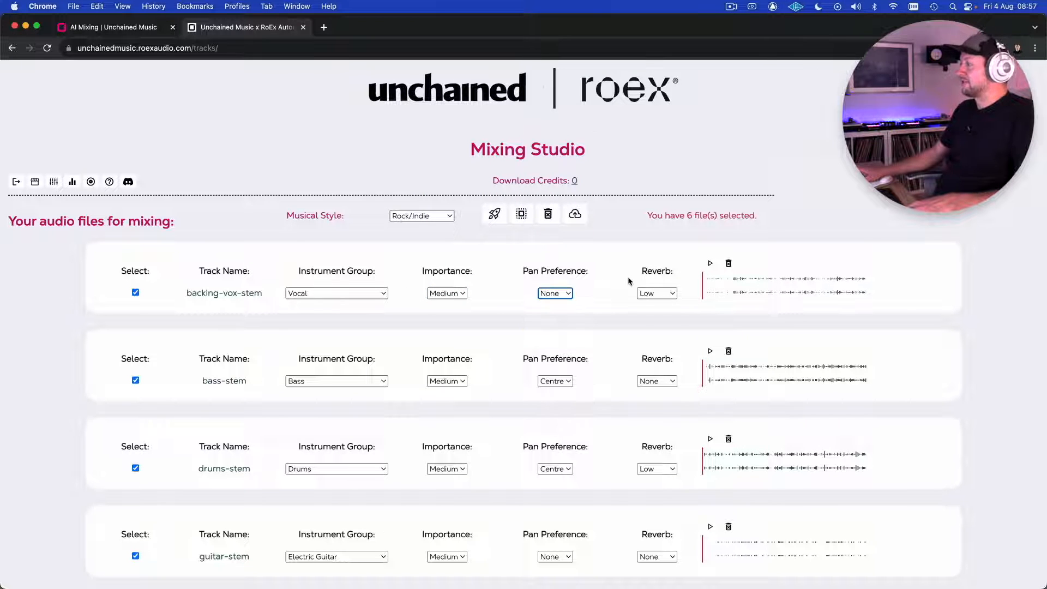
{"action": "mouse_move", "coordinate": [657, 294]}
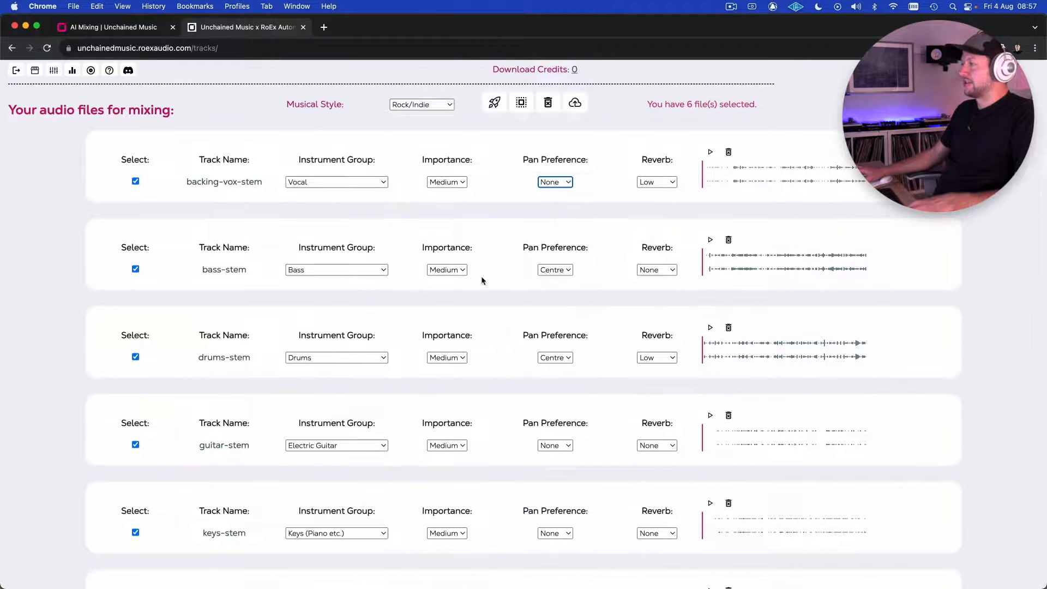
{"action": "mouse_move", "coordinate": [609, 268]}
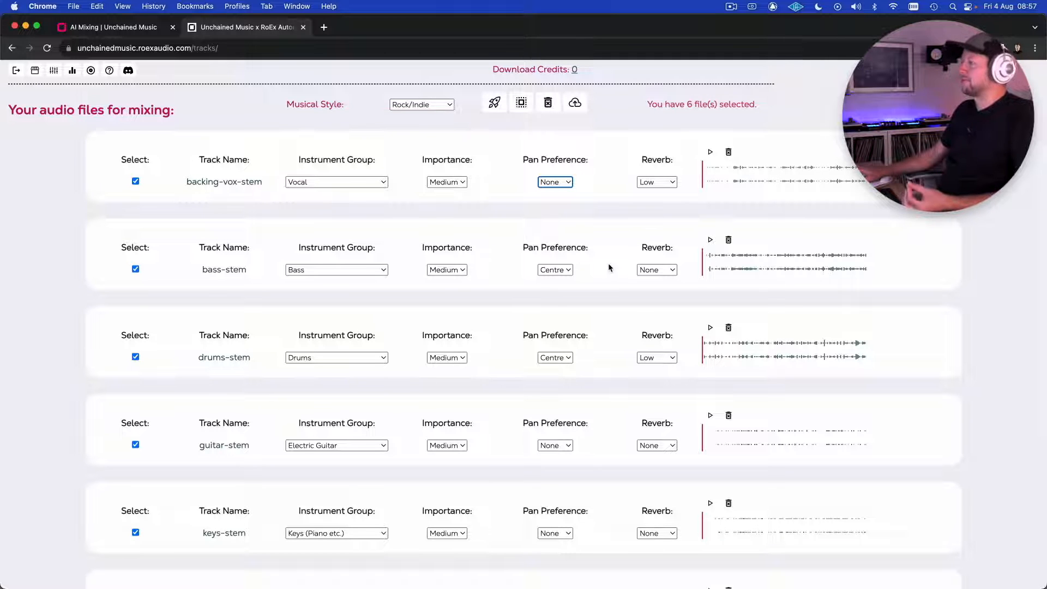
{"action": "left_click", "coordinate": [337, 182]}
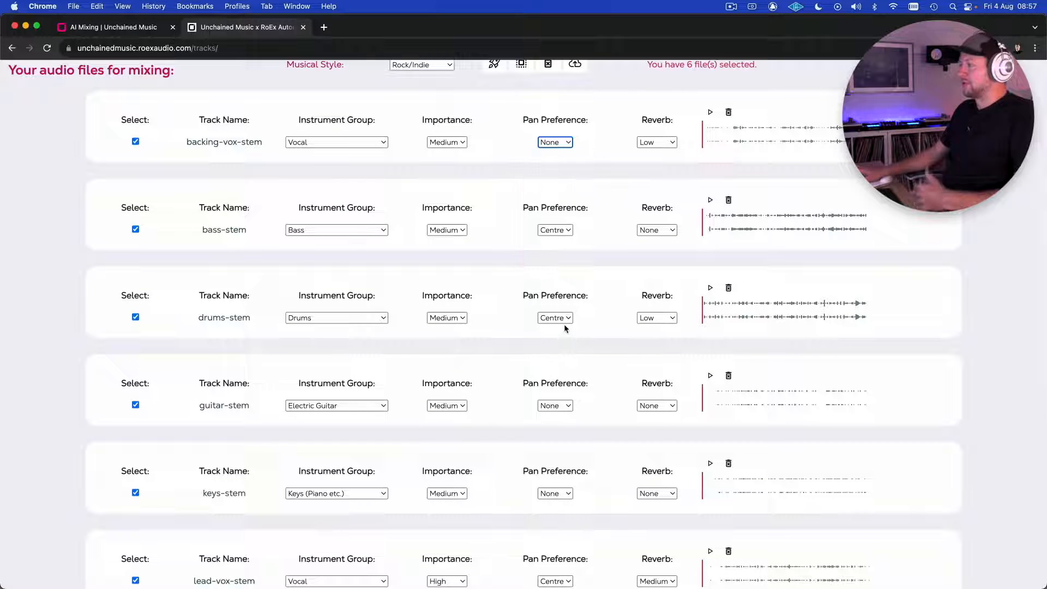
{"action": "mouse_move", "coordinate": [555, 318]}
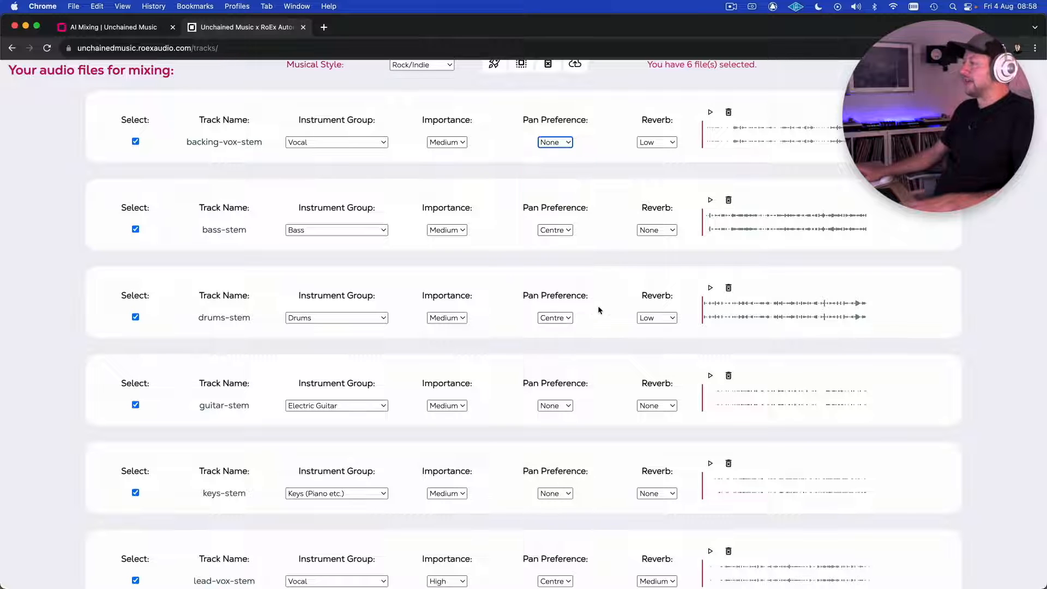
{"action": "scroll", "scroll_direction": "down", "scroll_amount": 3}
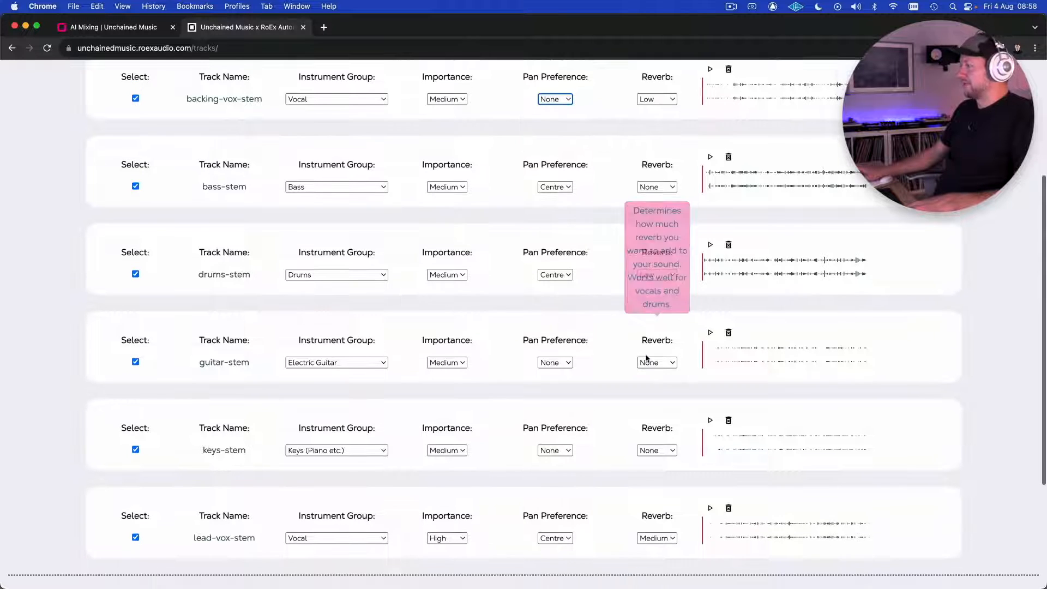
{"action": "scroll", "scroll_direction": "down", "scroll_amount": 3}
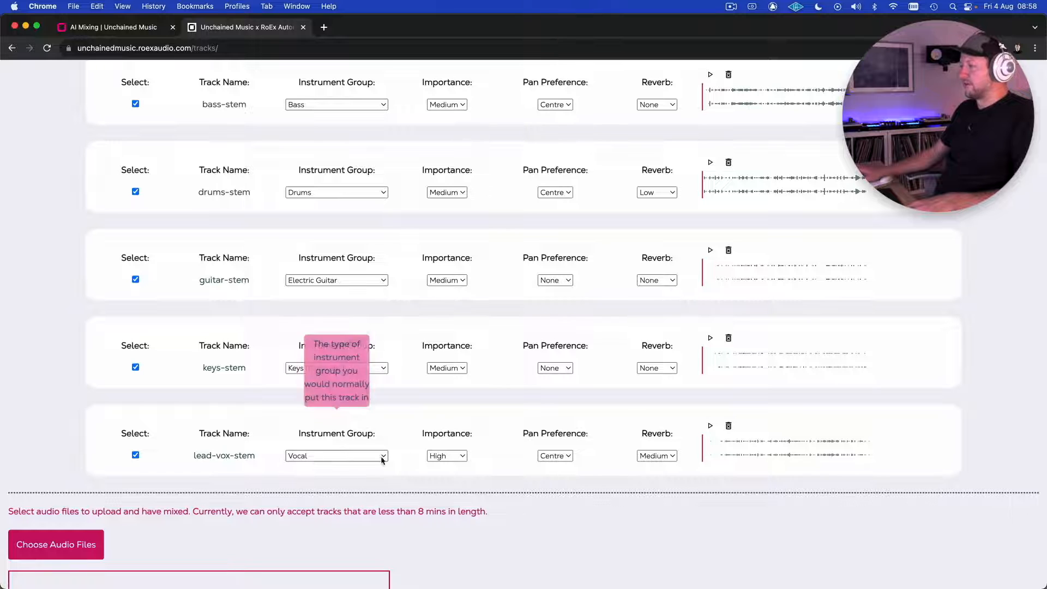
{"action": "mouse_move", "coordinate": [446, 456]}
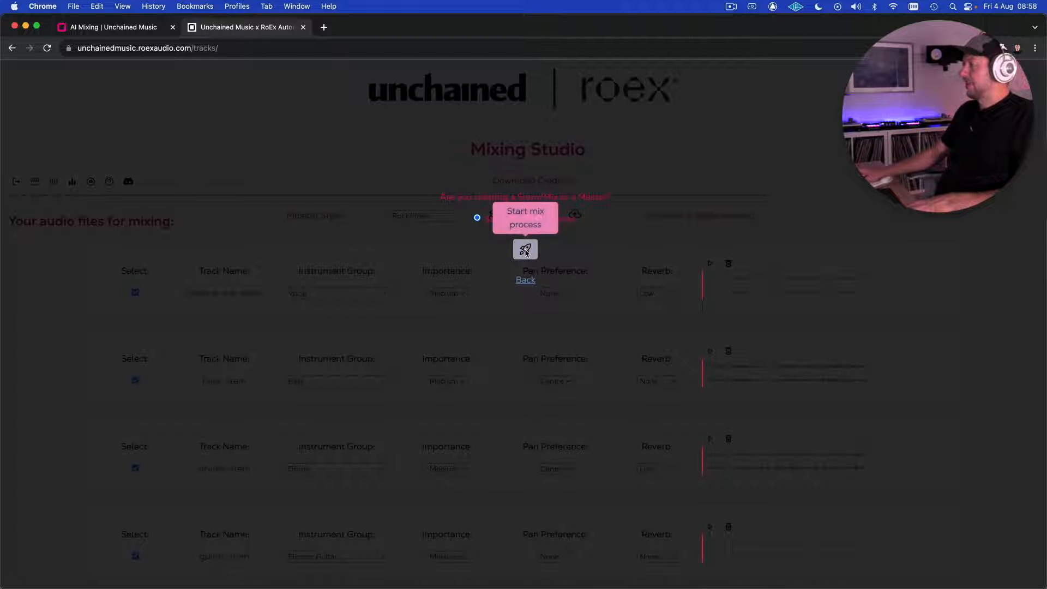
Launch the AI mix process for the six stems, producing mix_0.
{"action": "left_click", "coordinate": [525, 217]}
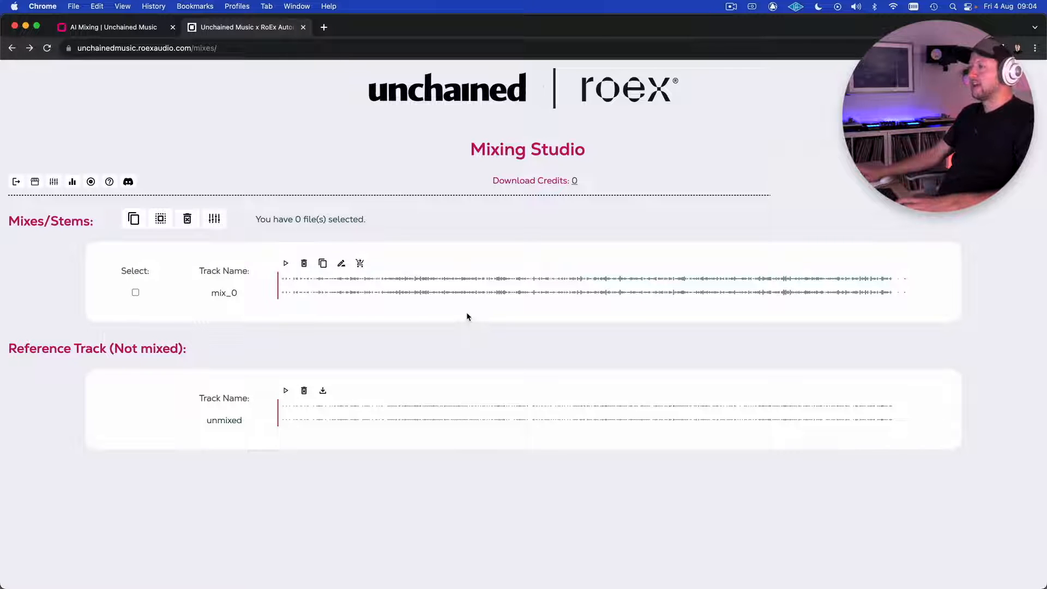
{"action": "mouse_move", "coordinate": [369, 282]}
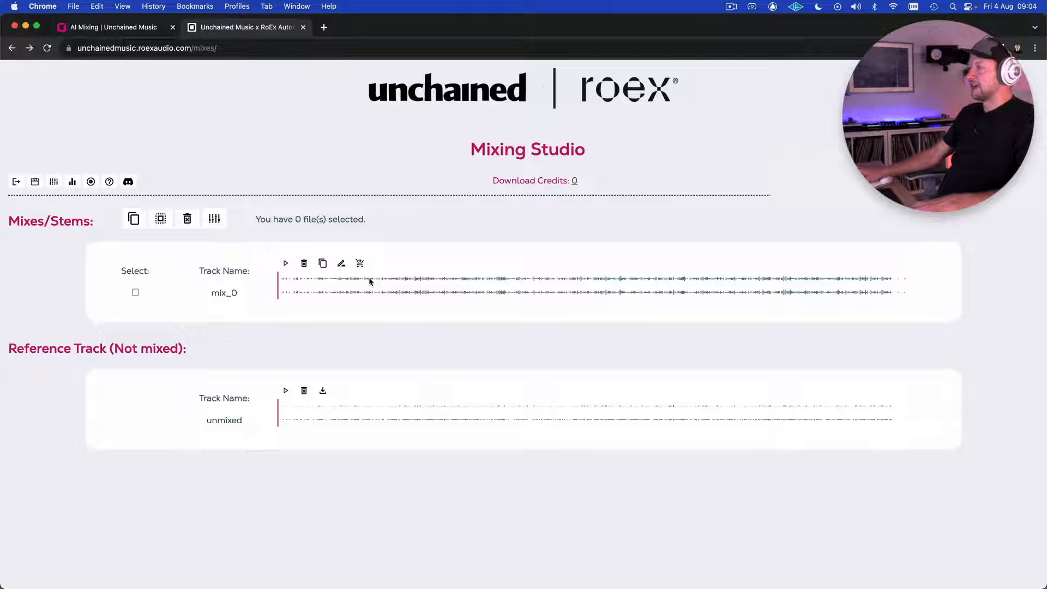
{"action": "mouse_move", "coordinate": [214, 220]}
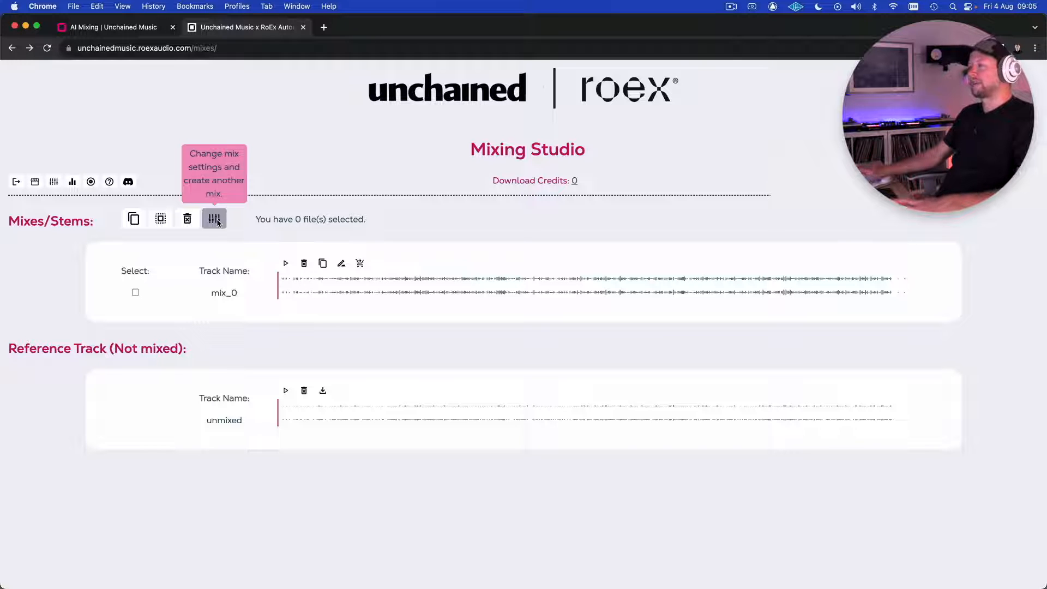
Reopen the six stems' track settings page from the Mixes page.
{"action": "left_click", "coordinate": [214, 218]}
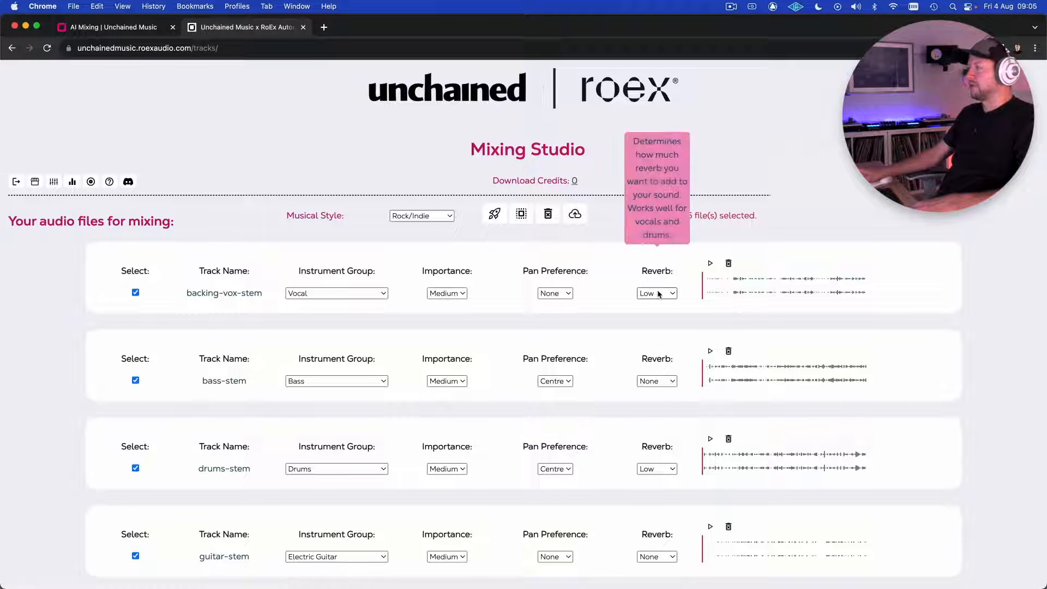
{"action": "mouse_move", "coordinate": [614, 290]}
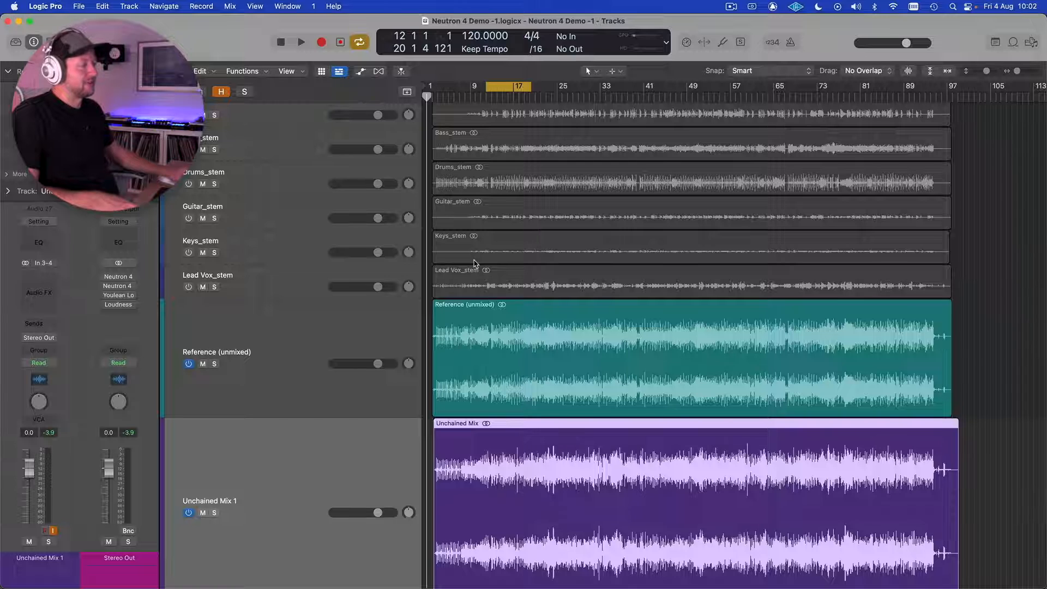
Mute the Reference (unmixed) track and play, then stop, Unchained Mix 1 alone.
{"action": "scroll", "scroll_direction": "down", "scroll_amount": 3}
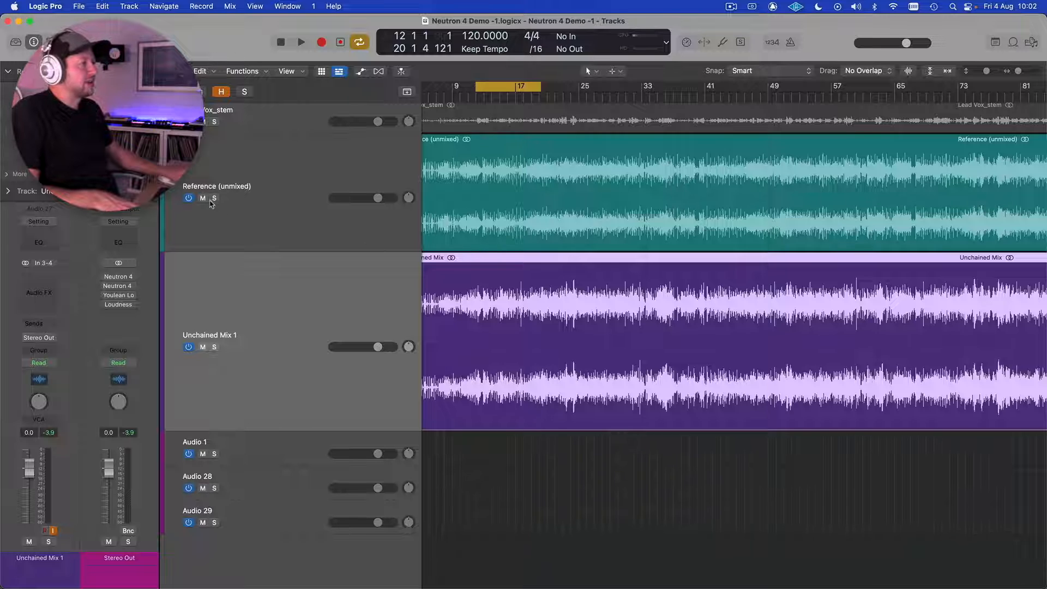
{"action": "left_click", "coordinate": [202, 198]}
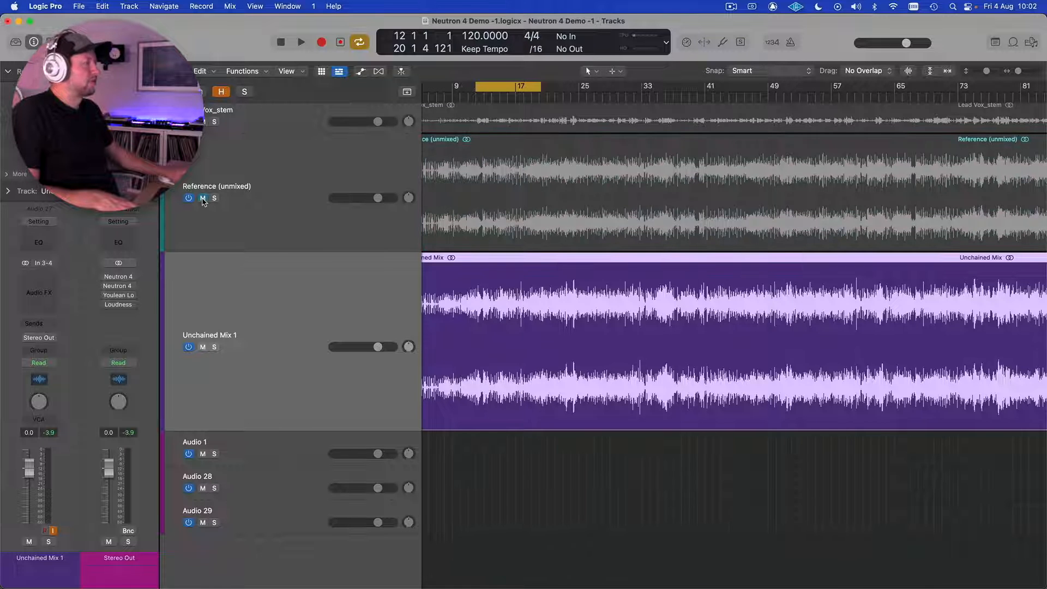
{"action": "left_click", "coordinate": [300, 42]}
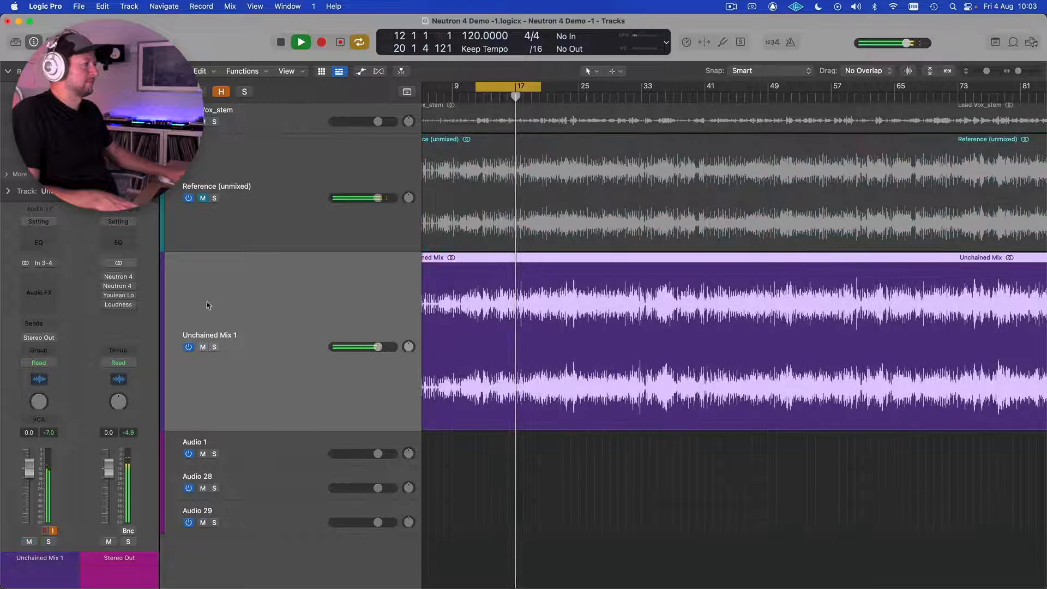
{"action": "left_click", "coordinate": [300, 42]}
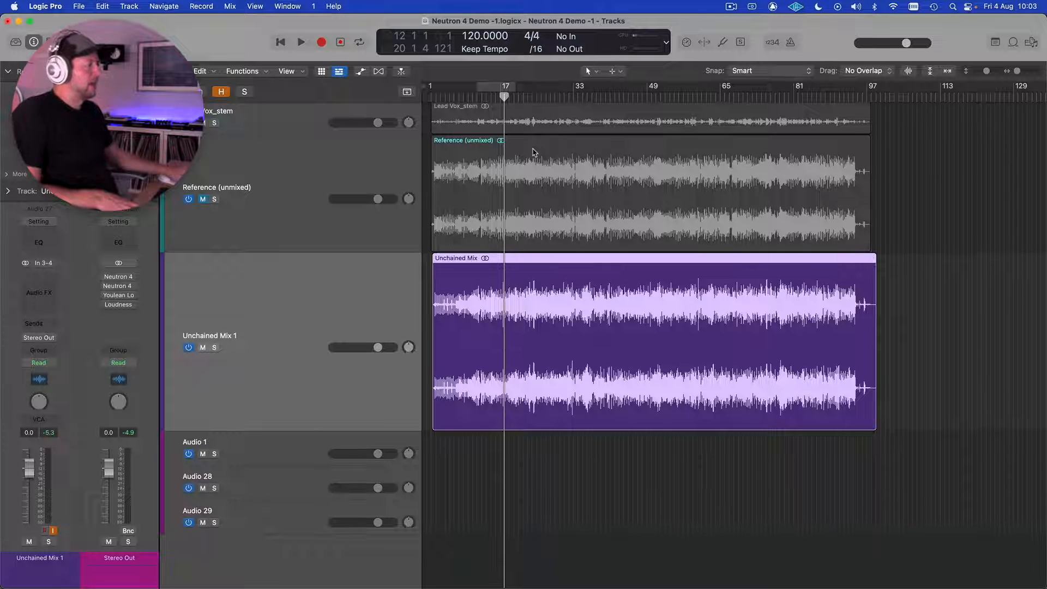
{"action": "scroll", "scroll_direction": "down", "scroll_amount": 3}
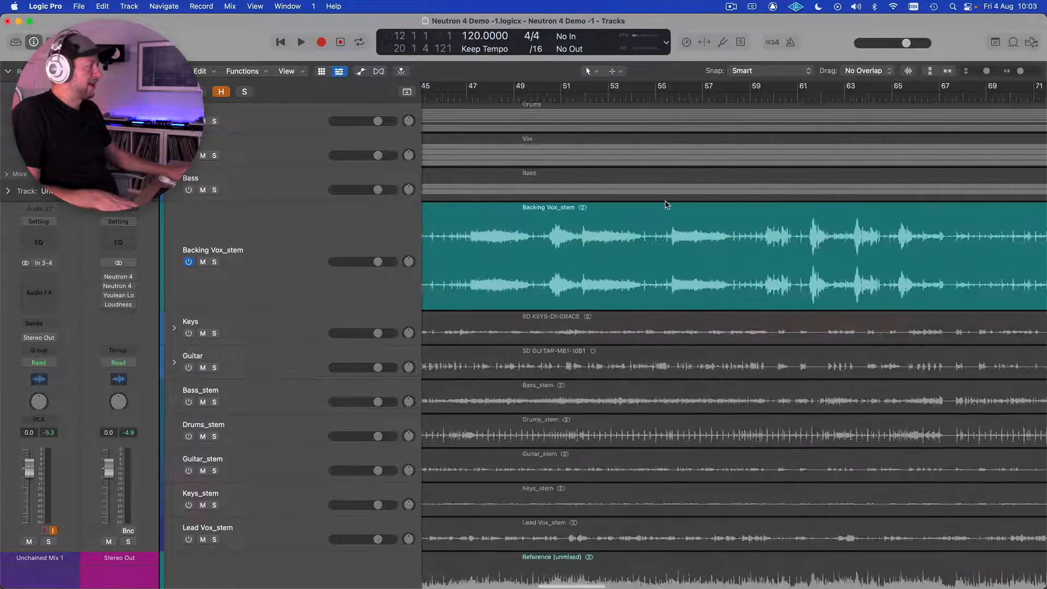
Set the cycle loop to bars 59–65 and play, then stop, the soloed backing vocals.
{"action": "scroll", "scroll_direction": "right", "scroll_amount": 3}
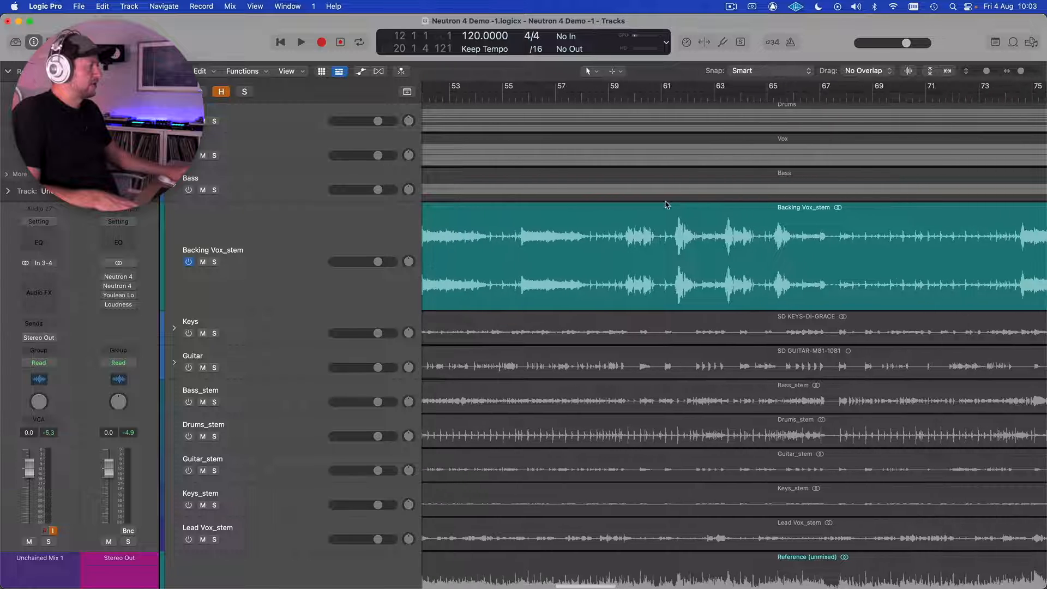
{"action": "scroll", "scroll_direction": "right", "scroll_amount": 3}
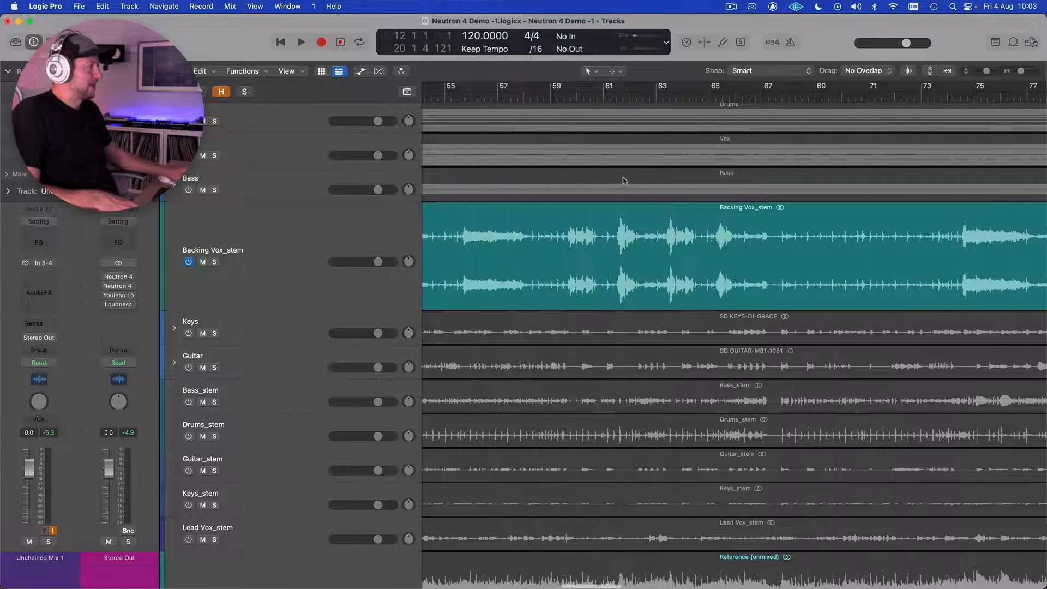
{"action": "left_click_drag", "start_coordinate": [547, 85], "coordinate": [682, 86]}
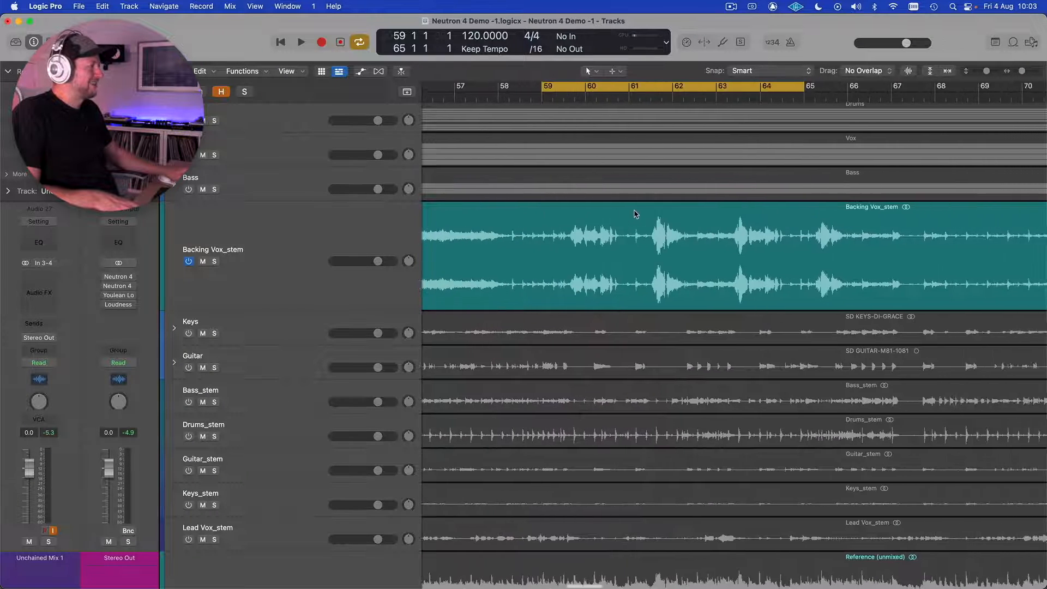
{"action": "scroll", "scroll_direction": "down", "scroll_amount": 3}
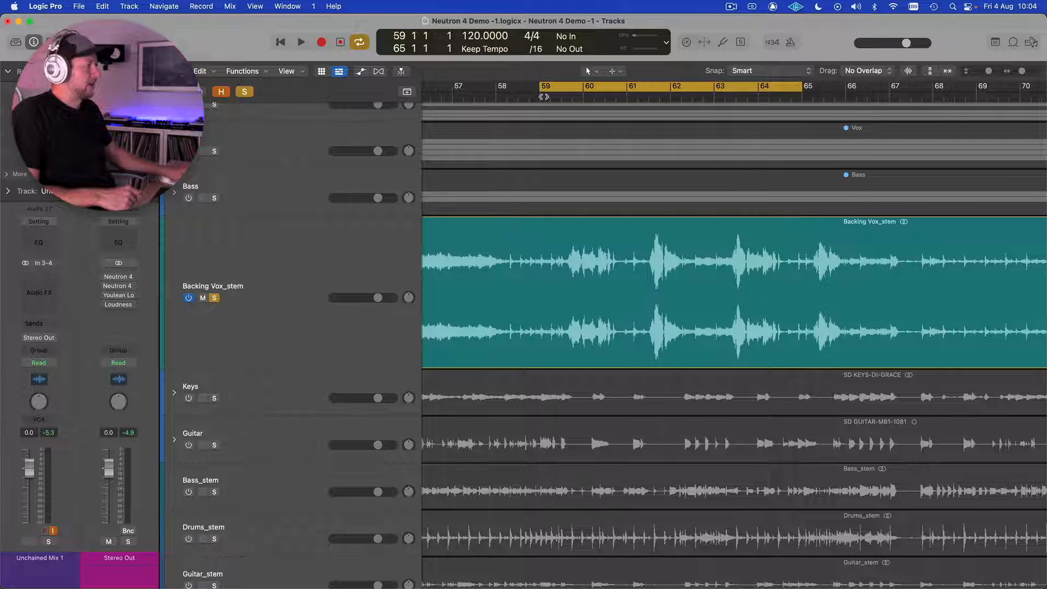
{"action": "left_click", "coordinate": [300, 42]}
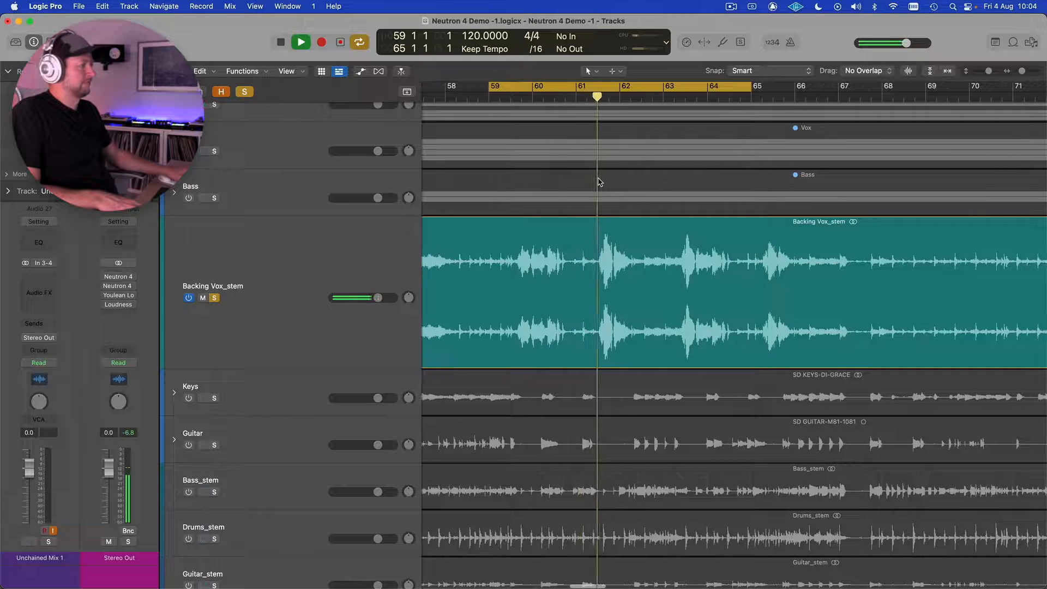
{"action": "left_click", "coordinate": [301, 41]}
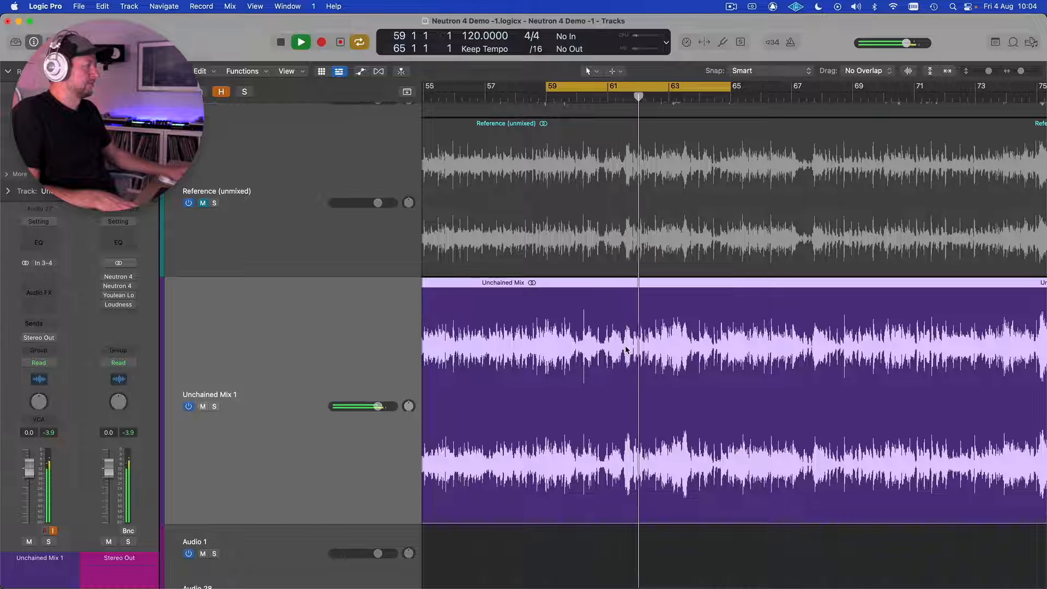
Stop, restart and stop again the looped section of the Unchained AI mix.
{"action": "left_click", "coordinate": [300, 41]}
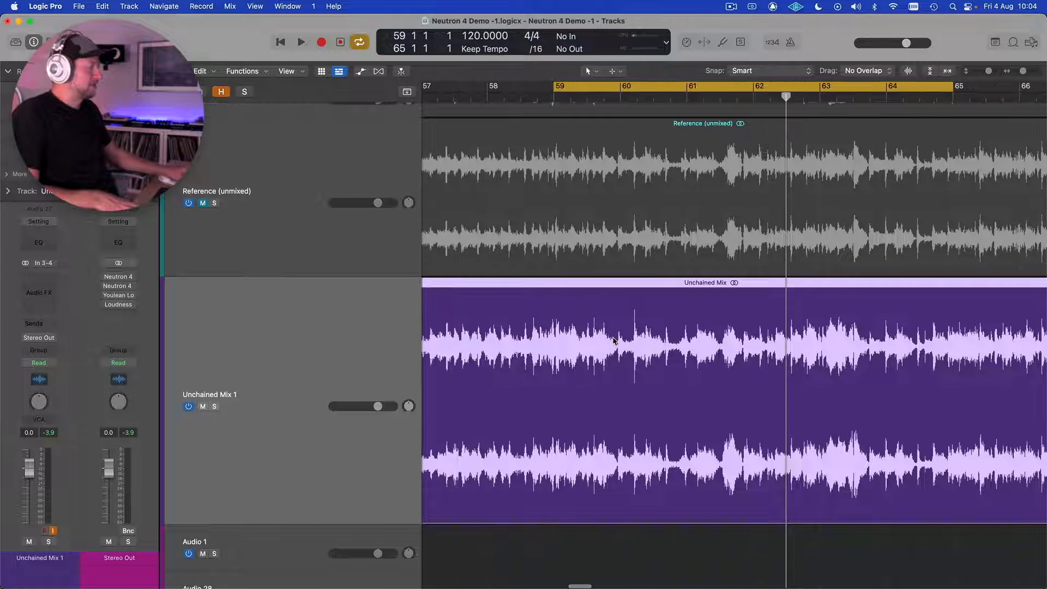
{"action": "mouse_move", "coordinate": [599, 332]}
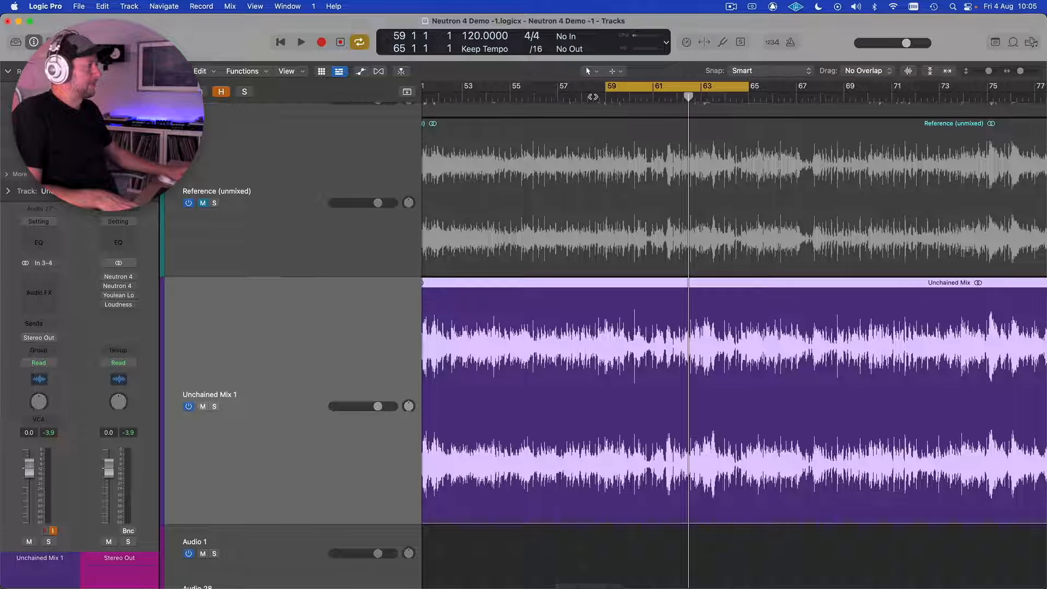
{"action": "left_click", "coordinate": [300, 42]}
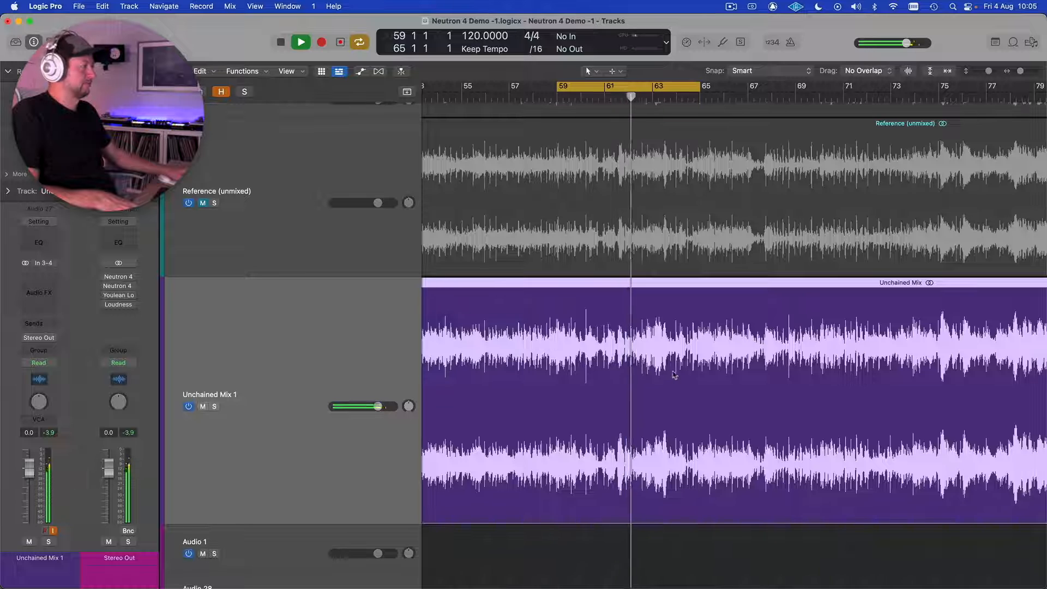
{"action": "left_click", "coordinate": [300, 42]}
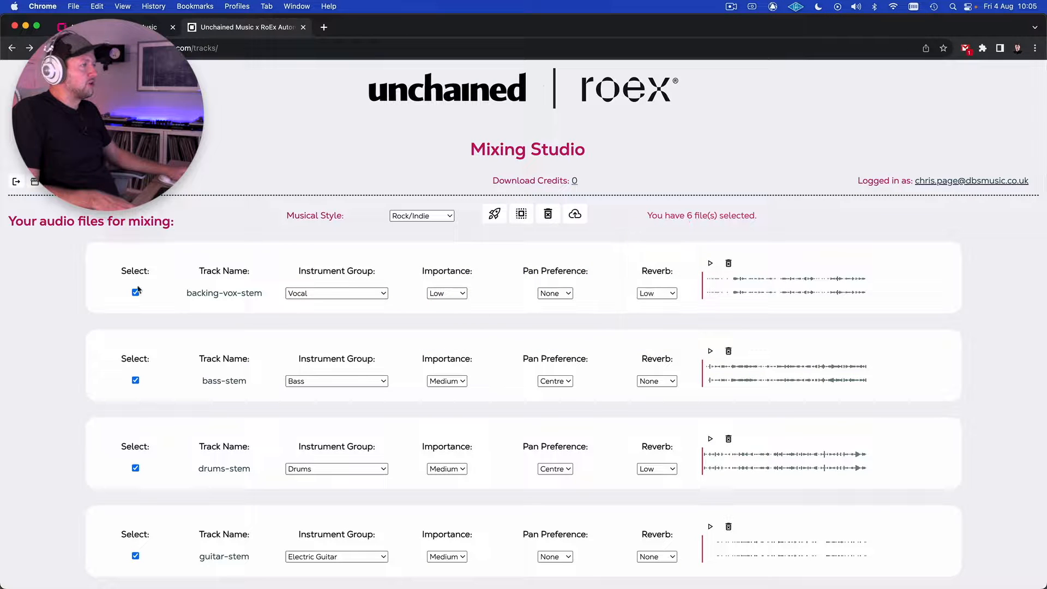
{"action": "scroll", "scroll_direction": "down", "scroll_amount": 3}
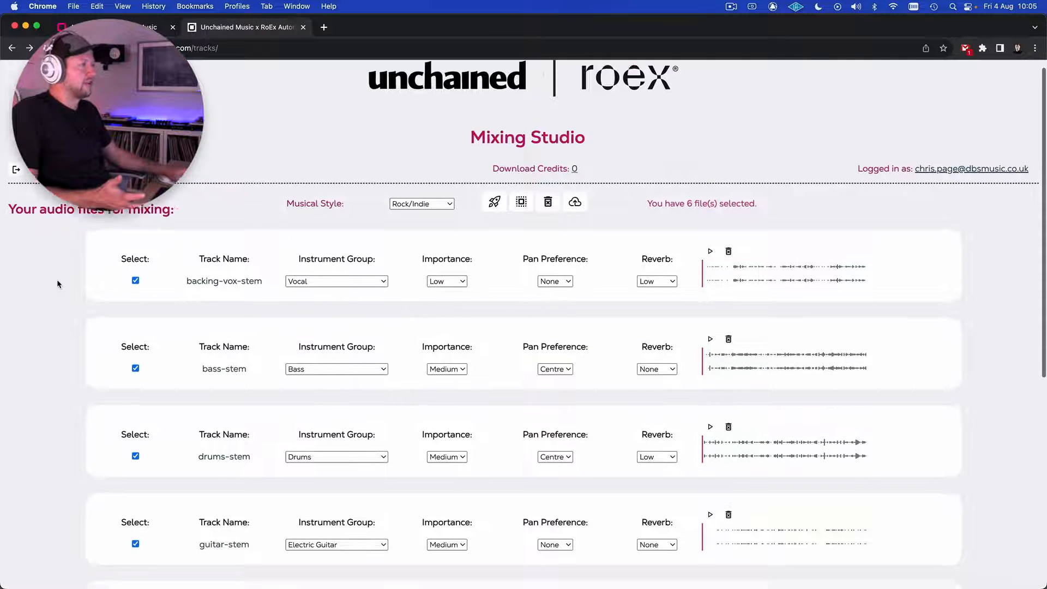
{"action": "scroll", "scroll_direction": "down", "scroll_amount": 3}
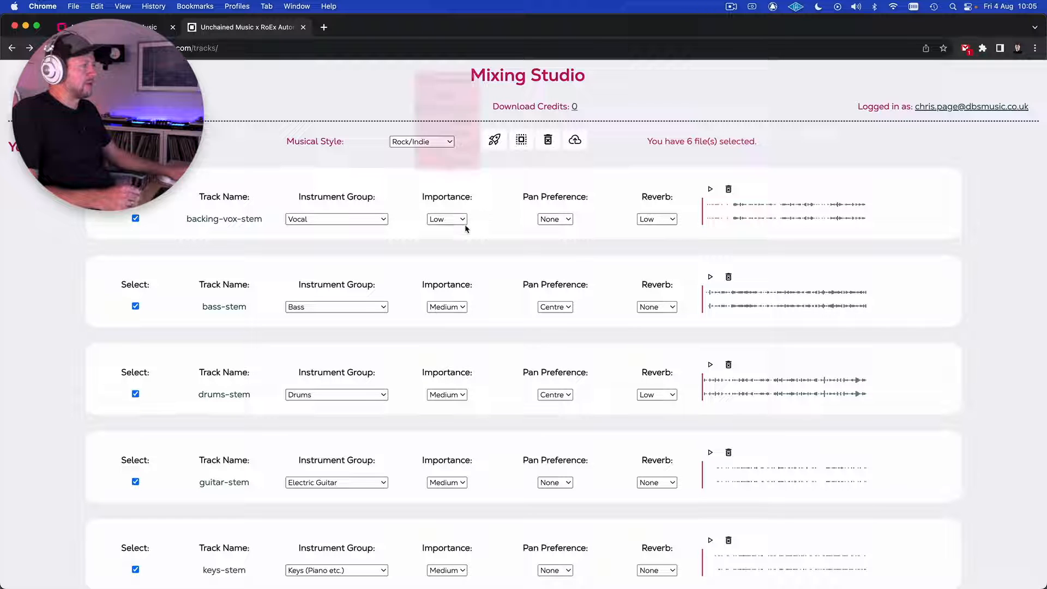
{"action": "mouse_move", "coordinate": [447, 219]}
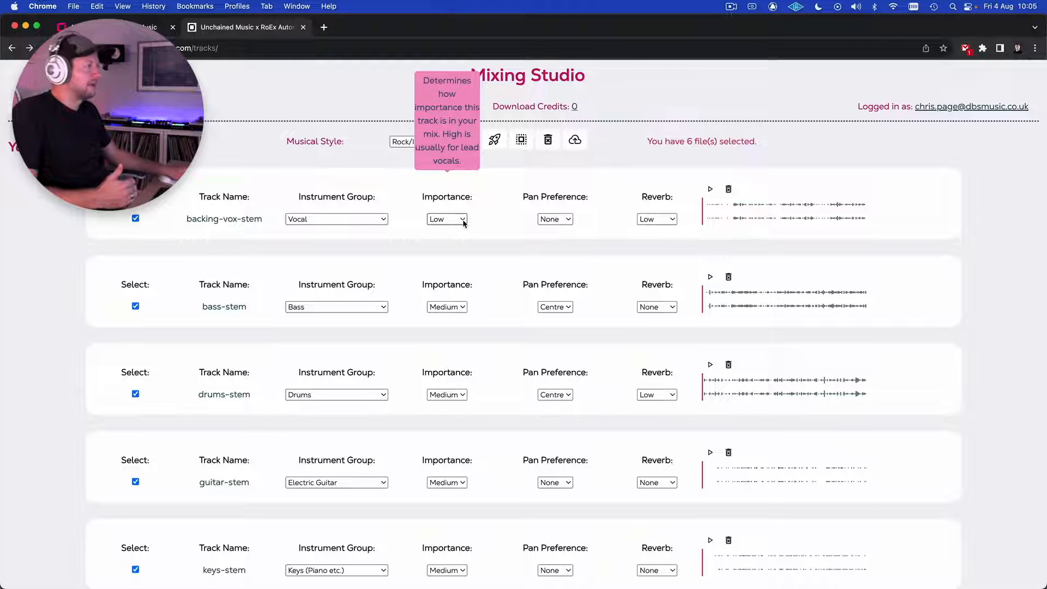
{"action": "mouse_move", "coordinate": [656, 219]}
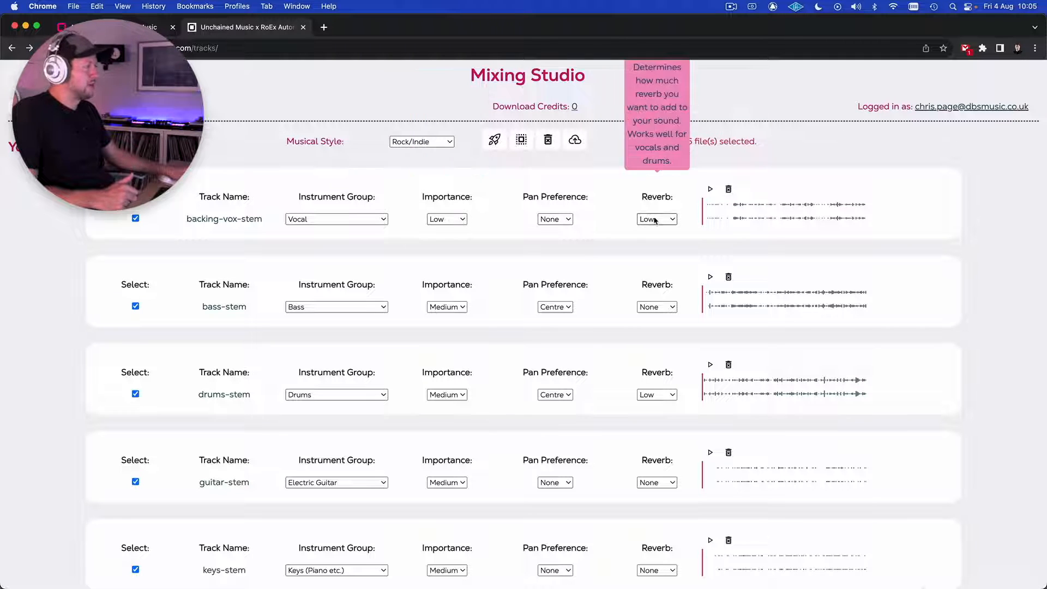
{"action": "mouse_move", "coordinate": [491, 212]}
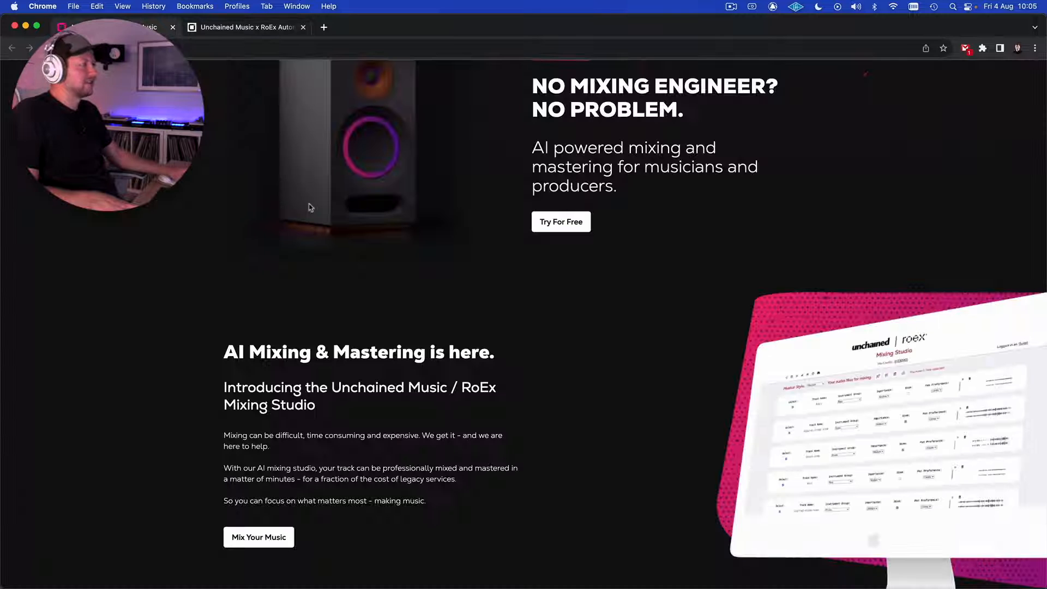
Switch from Logic Pro to Chrome and the Unchained Music x RoEx stem settings tab.
{"action": "scroll", "scroll_direction": "down", "scroll_amount": 3}
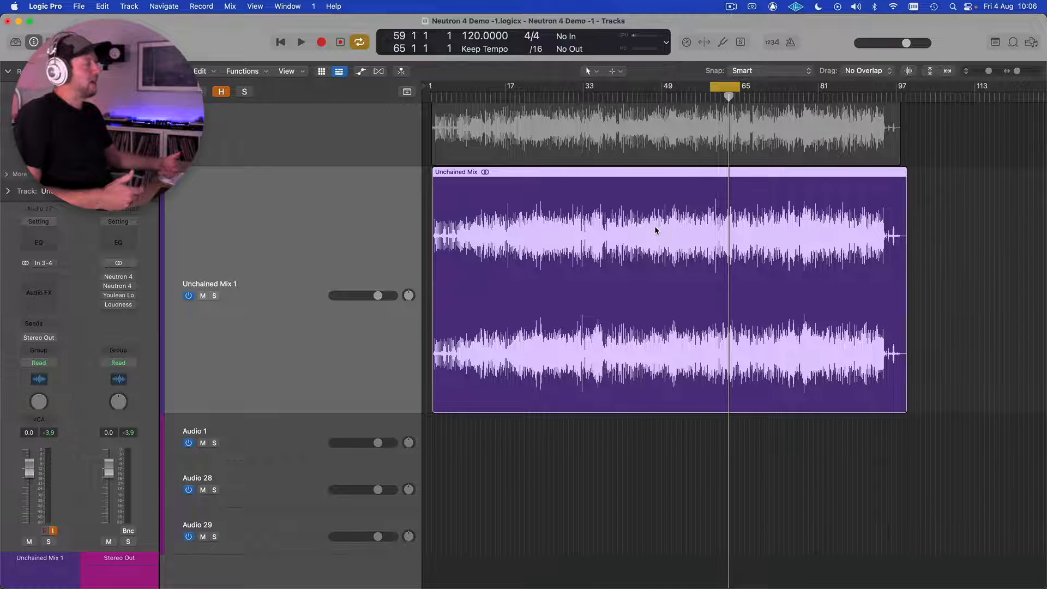
{"action": "key", "text": "cmd+tab"}
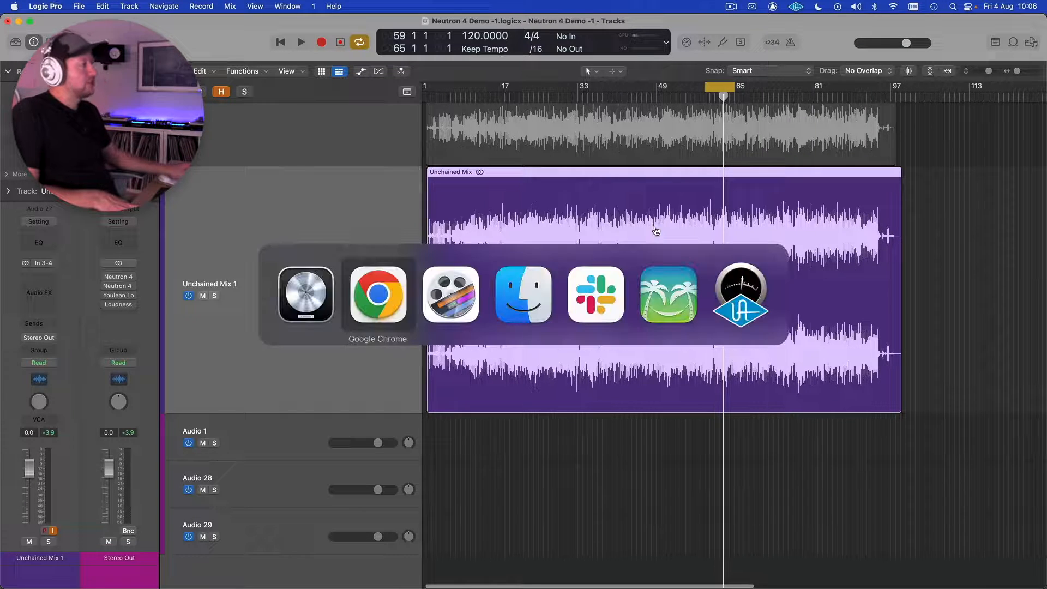
{"action": "left_click", "coordinate": [377, 295]}
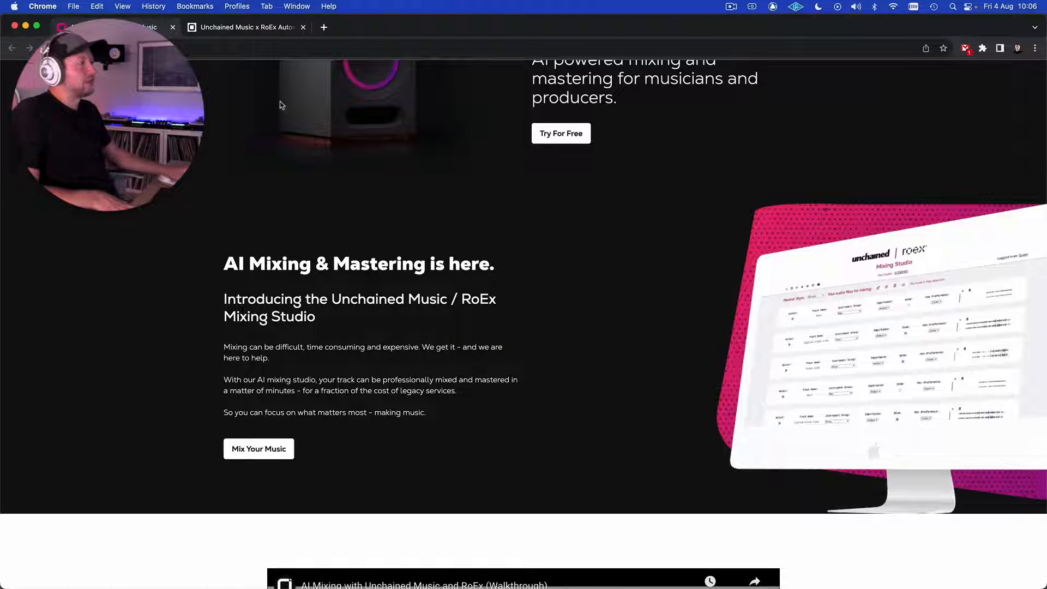
{"action": "left_click", "coordinate": [258, 449]}
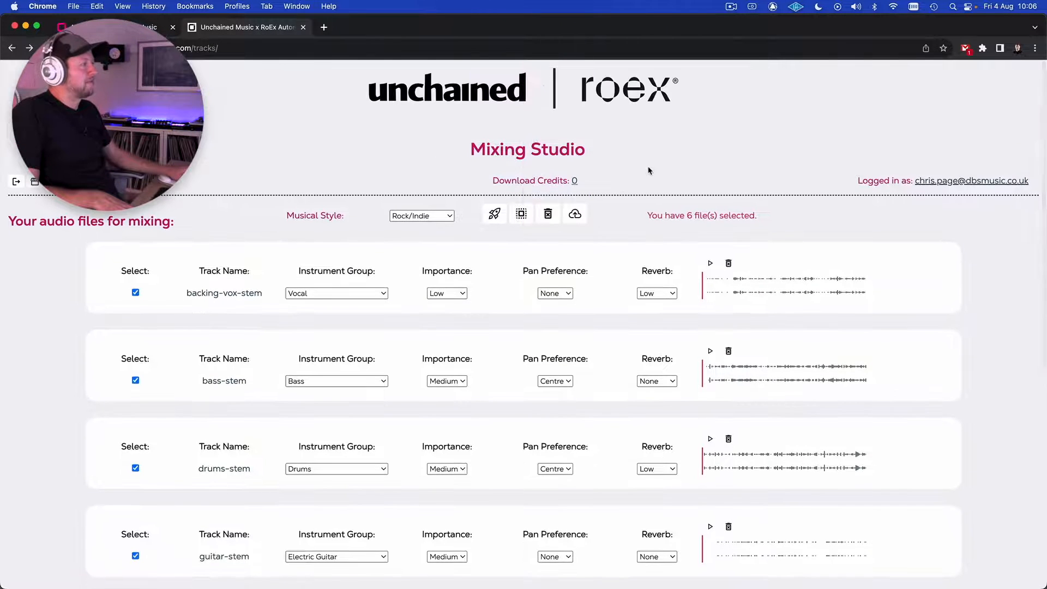
{"action": "mouse_move", "coordinate": [575, 181]}
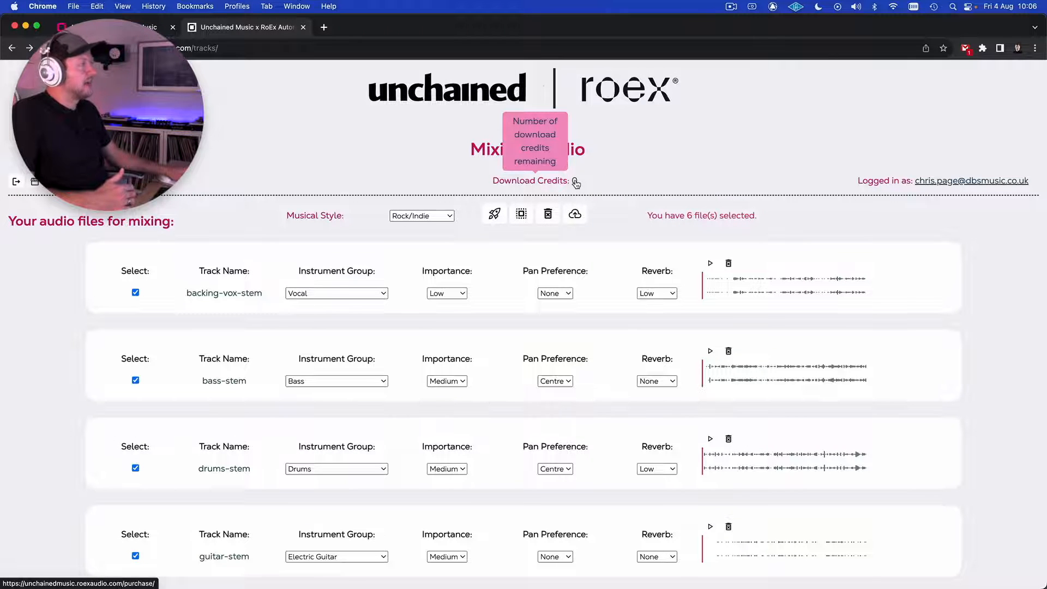
Open Download Credits and browse the Starter, Standard and Pro / Music Label plans.
{"action": "left_click", "coordinate": [575, 182]}
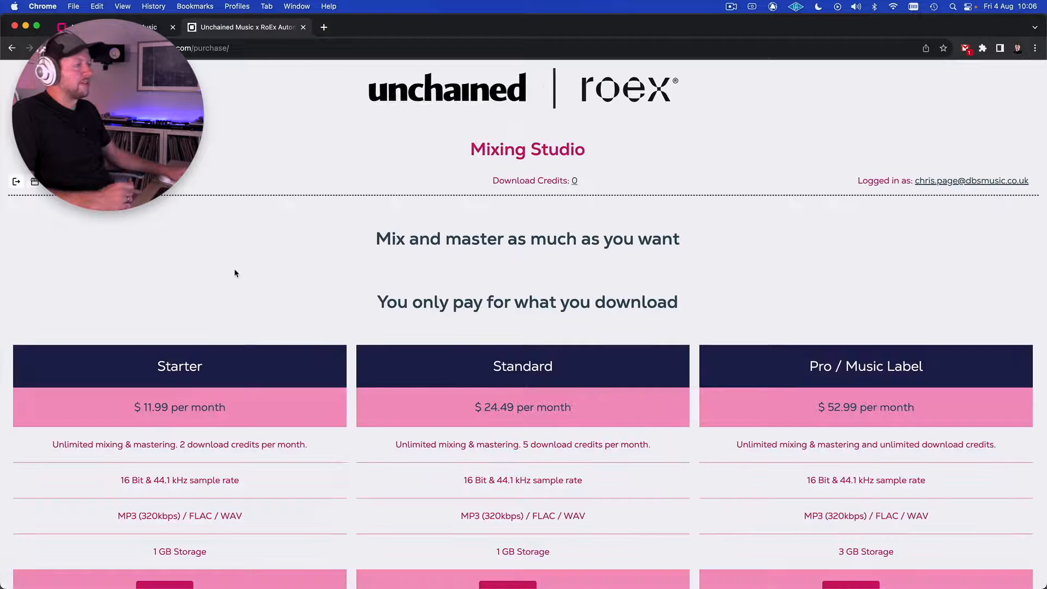
{"action": "scroll", "scroll_direction": "down", "scroll_amount": 3}
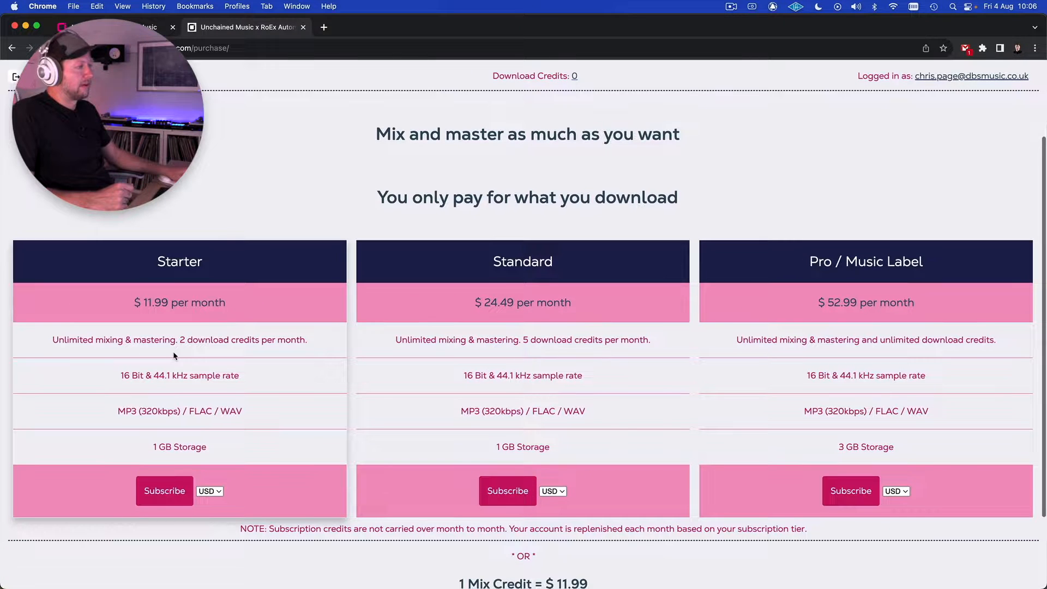
{"action": "scroll", "scroll_direction": "down", "scroll_amount": 3}
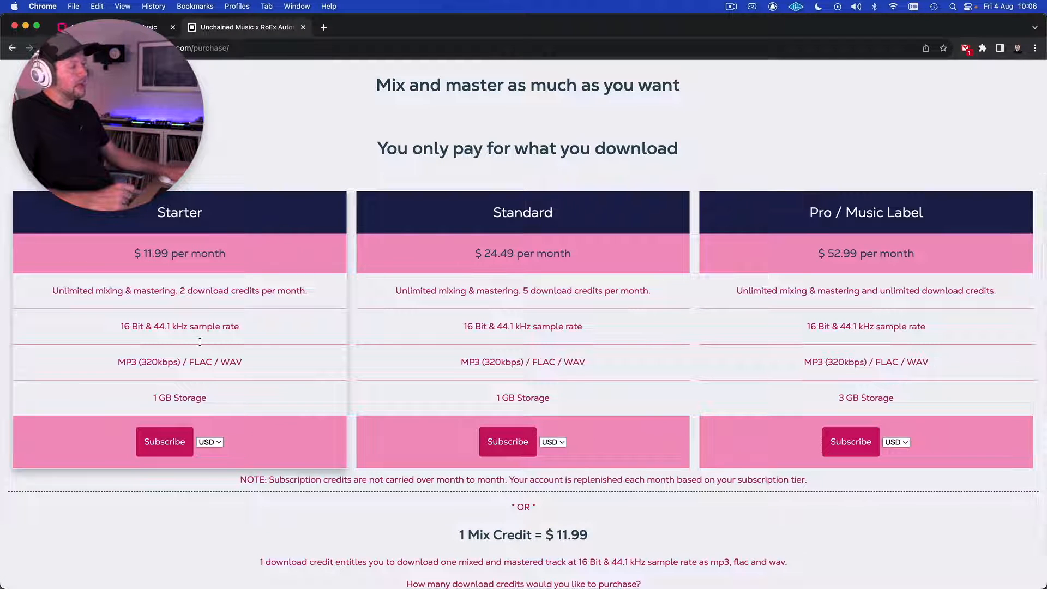
{"action": "scroll", "scroll_direction": "up", "scroll_amount": 3}
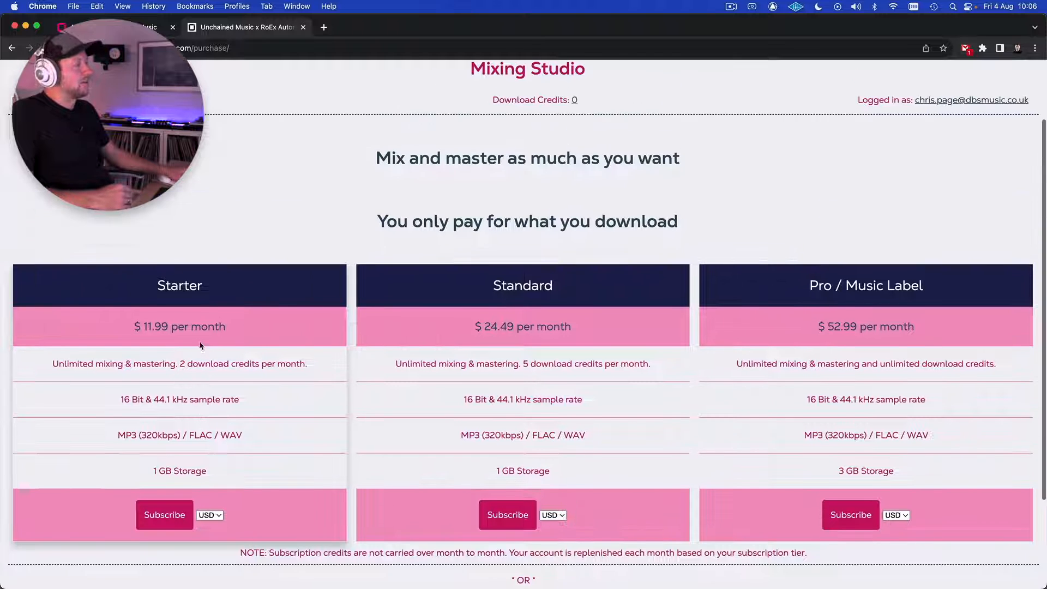